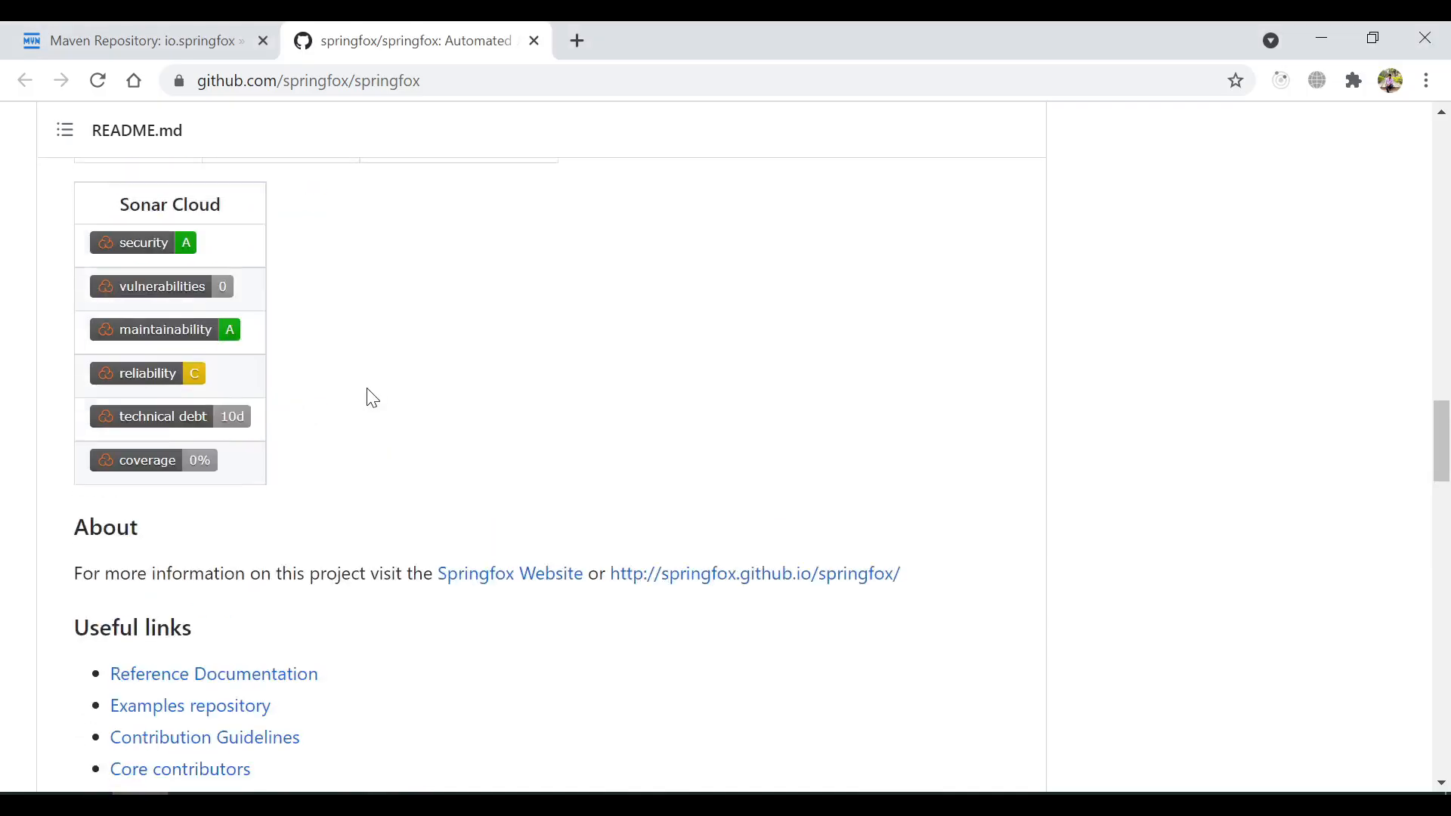
Step: Scroll the springfox README to the Getting Started Maven <dependency> snippet and copy it
{"action": "scroll", "scroll_direction": "up", "scroll_amount": 3}
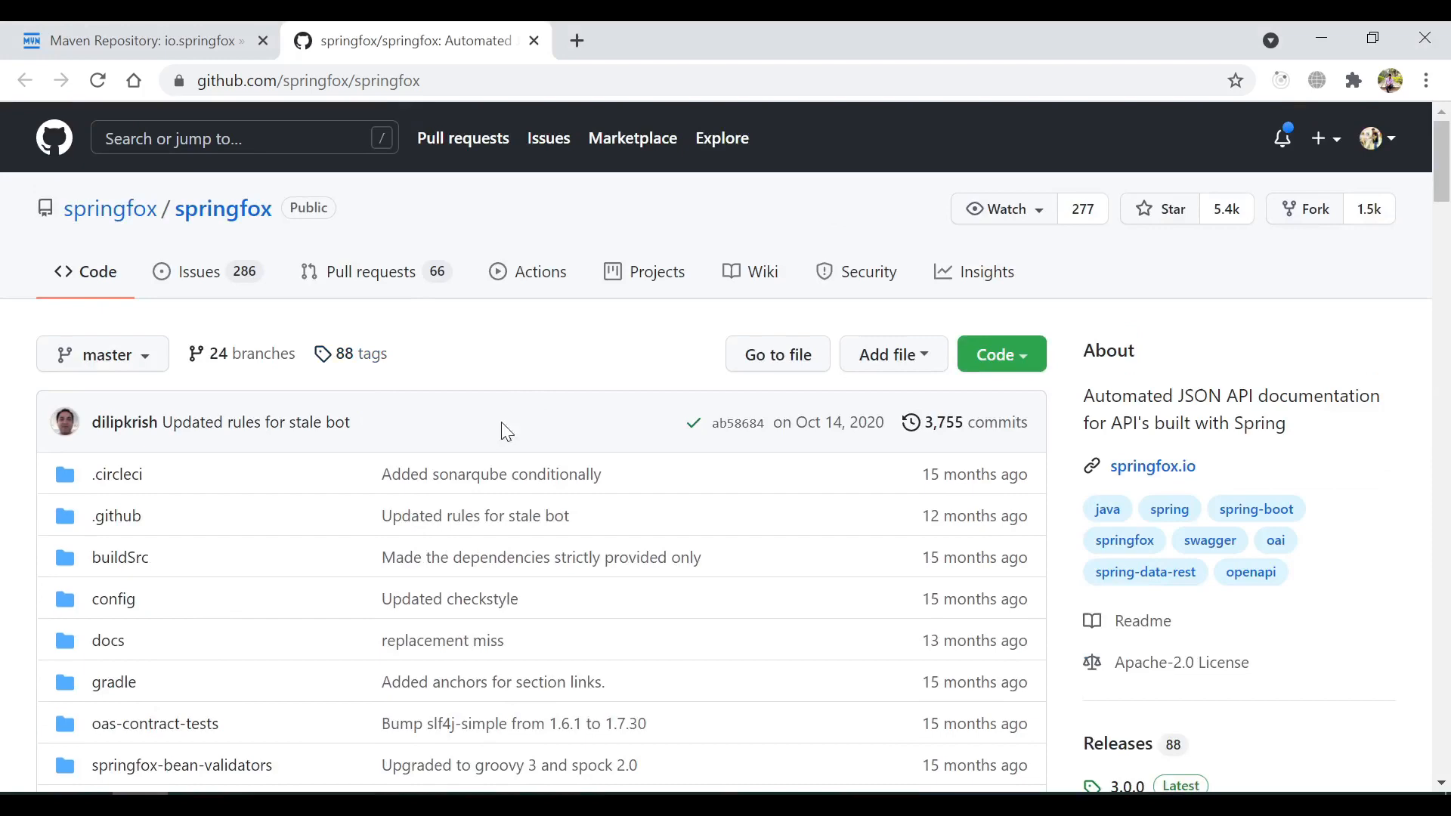
{"action": "mouse_move", "coordinate": [410, 383]}
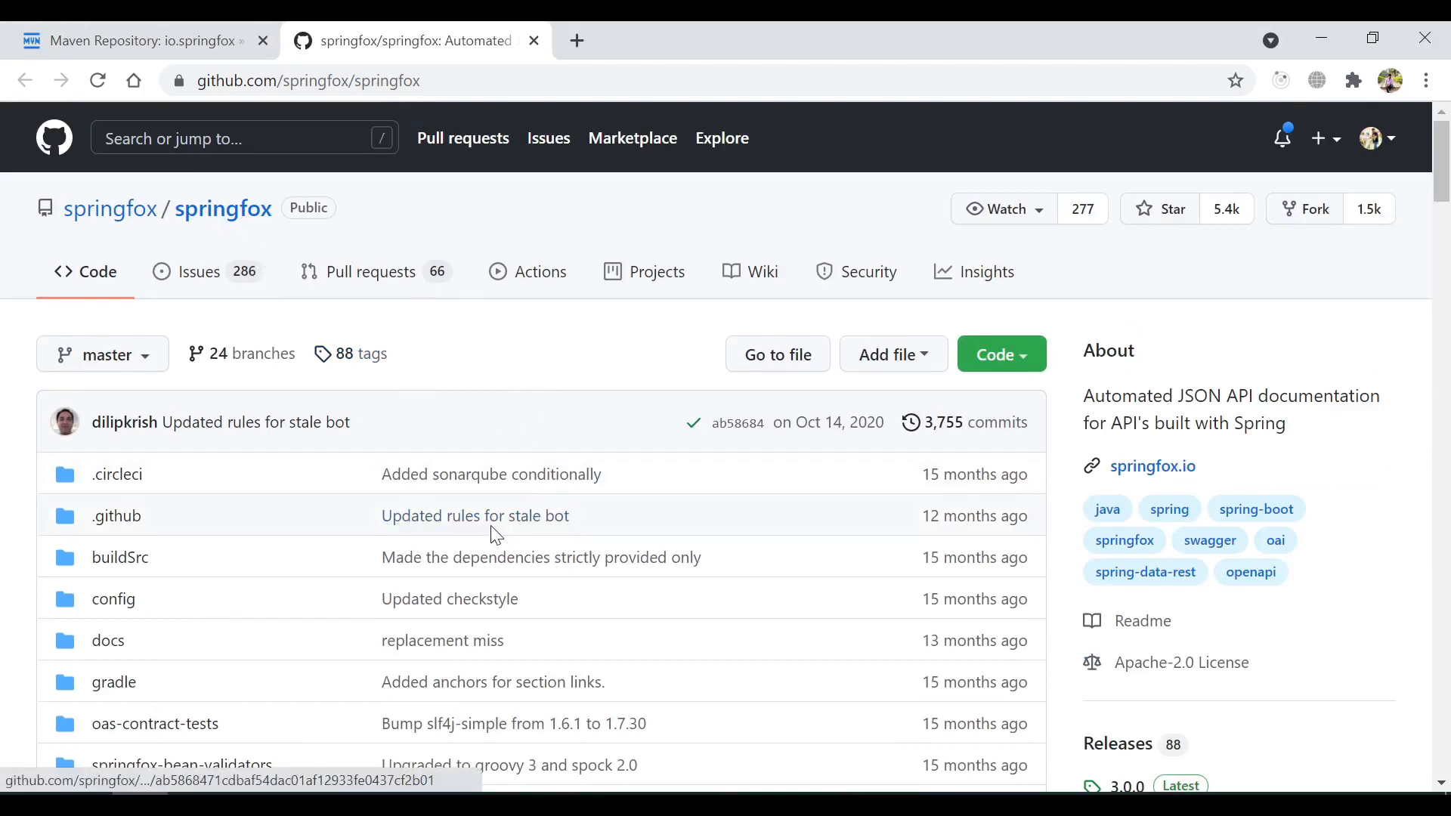
{"action": "scroll", "scroll_direction": "down", "scroll_amount": 3}
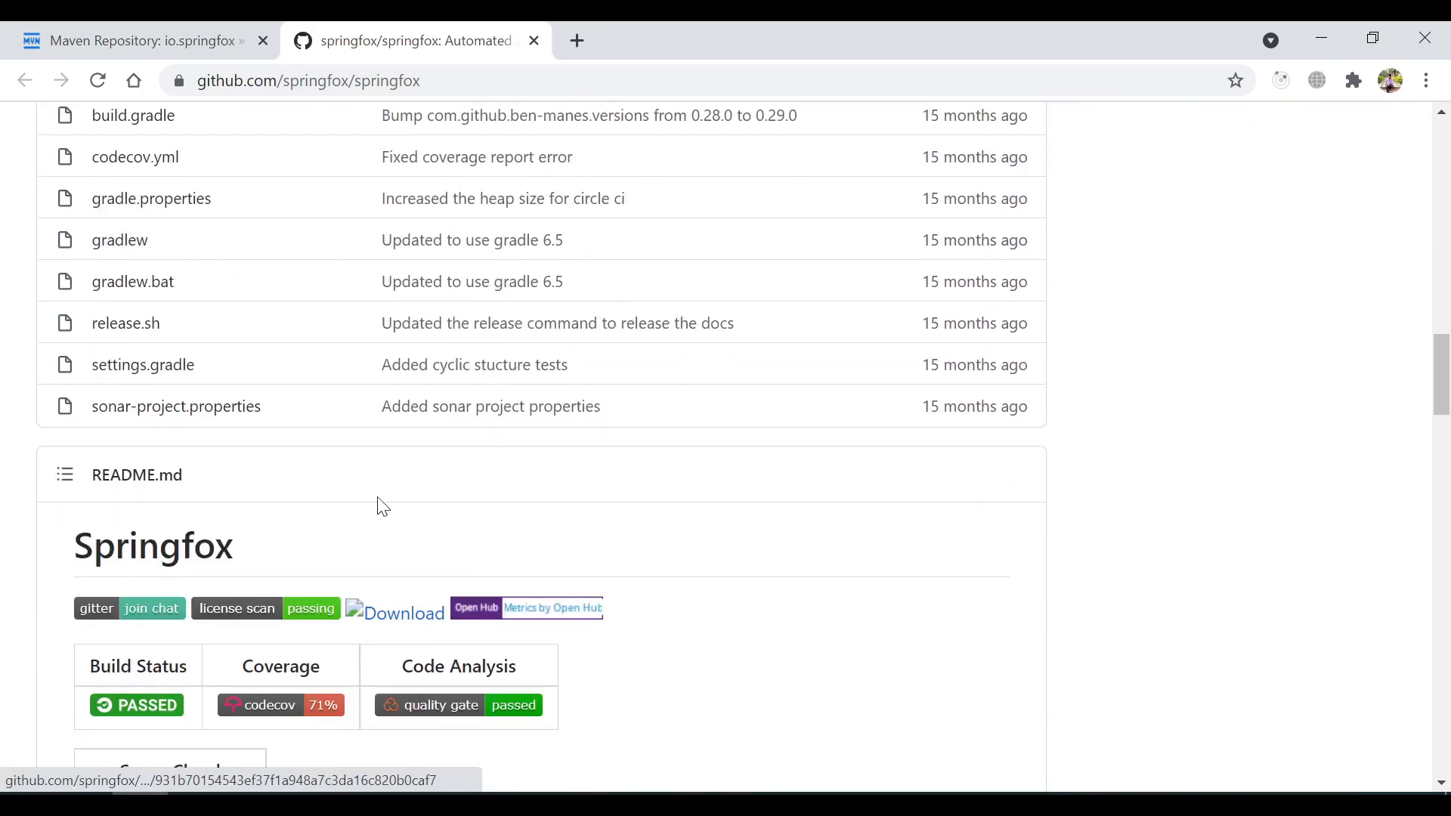
{"action": "scroll", "scroll_direction": "down", "scroll_amount": 3}
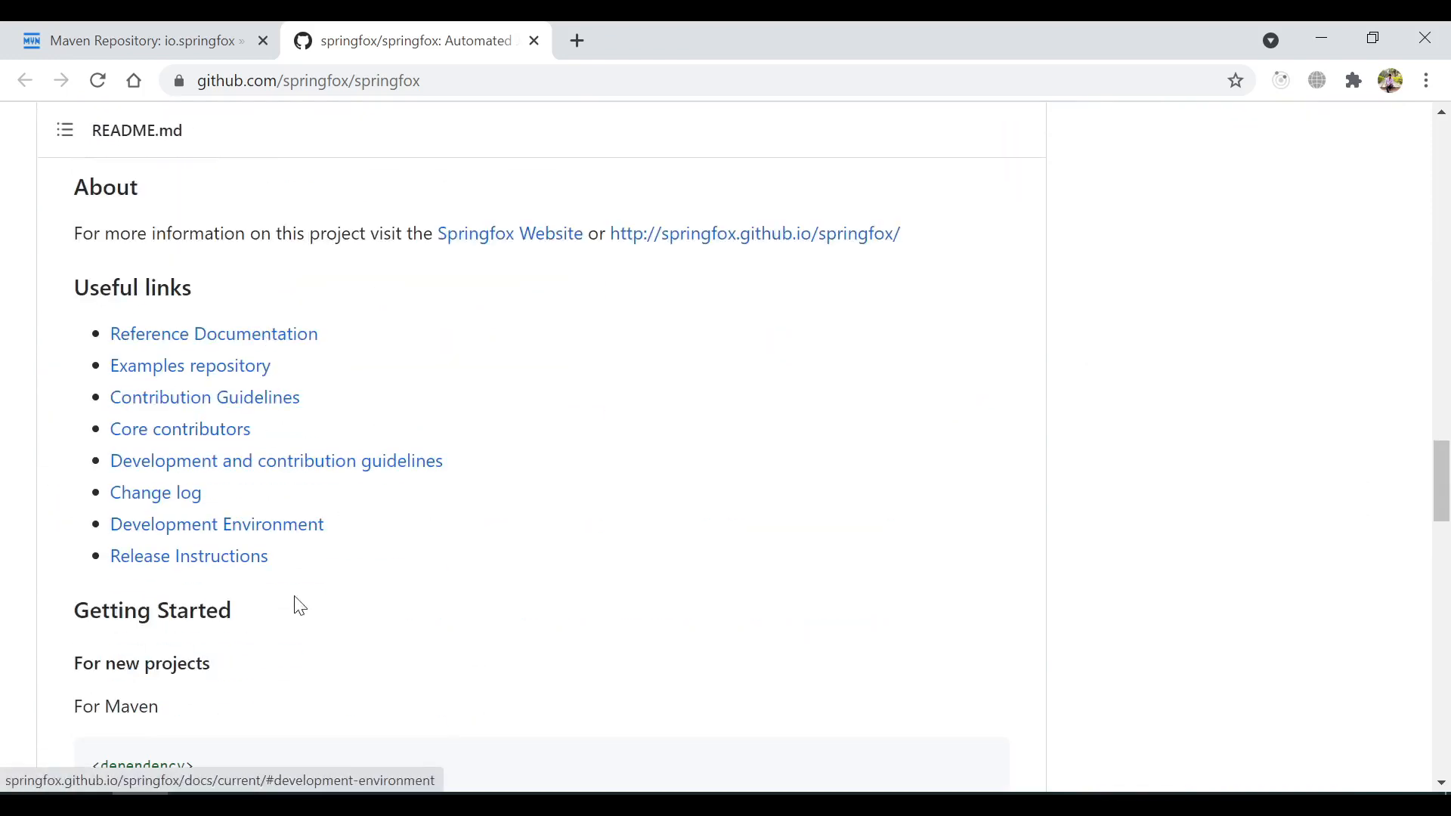
{"action": "scroll", "scroll_direction": "down", "scroll_amount": 3}
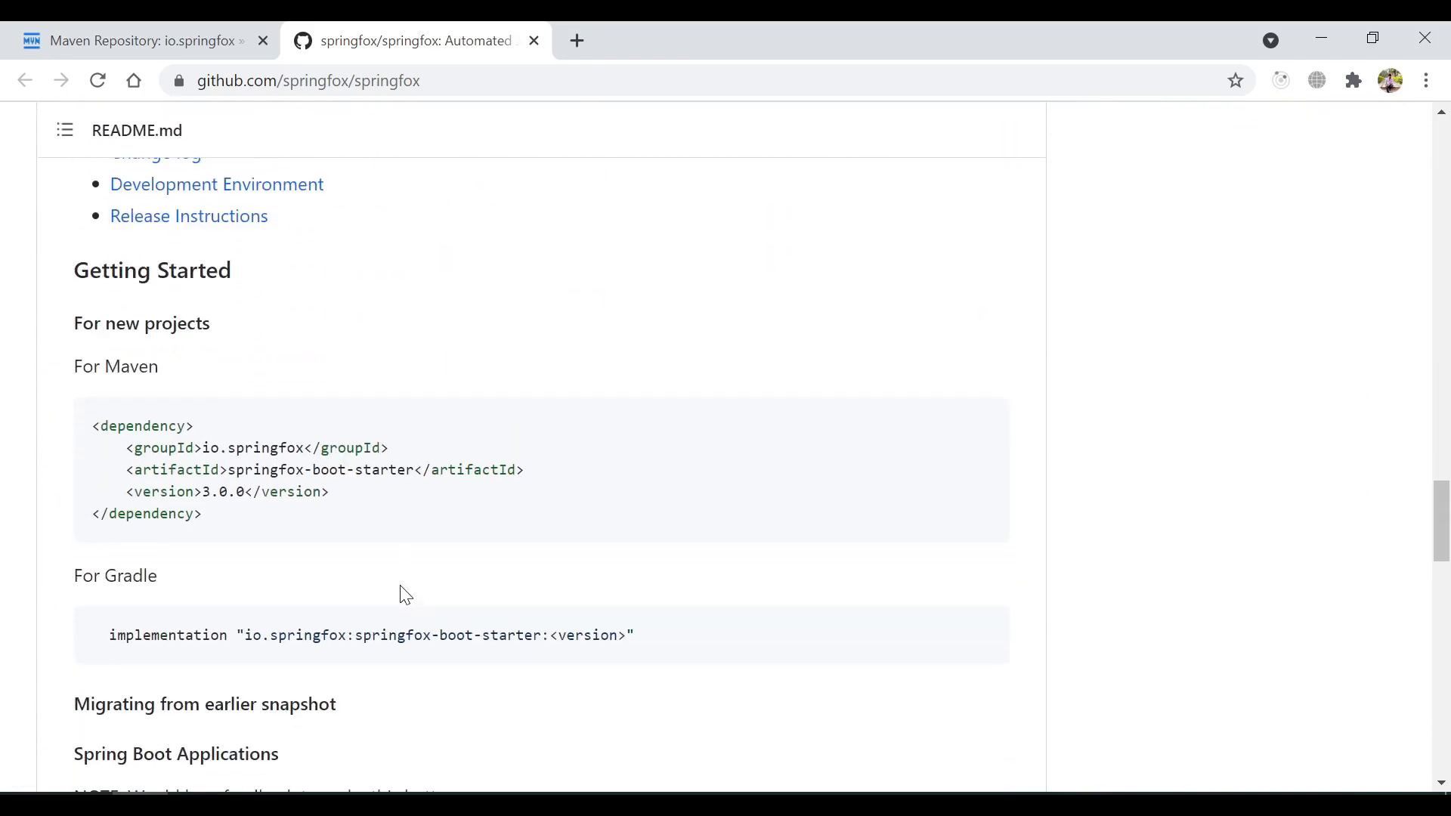
{"action": "mouse_move", "coordinate": [394, 577]}
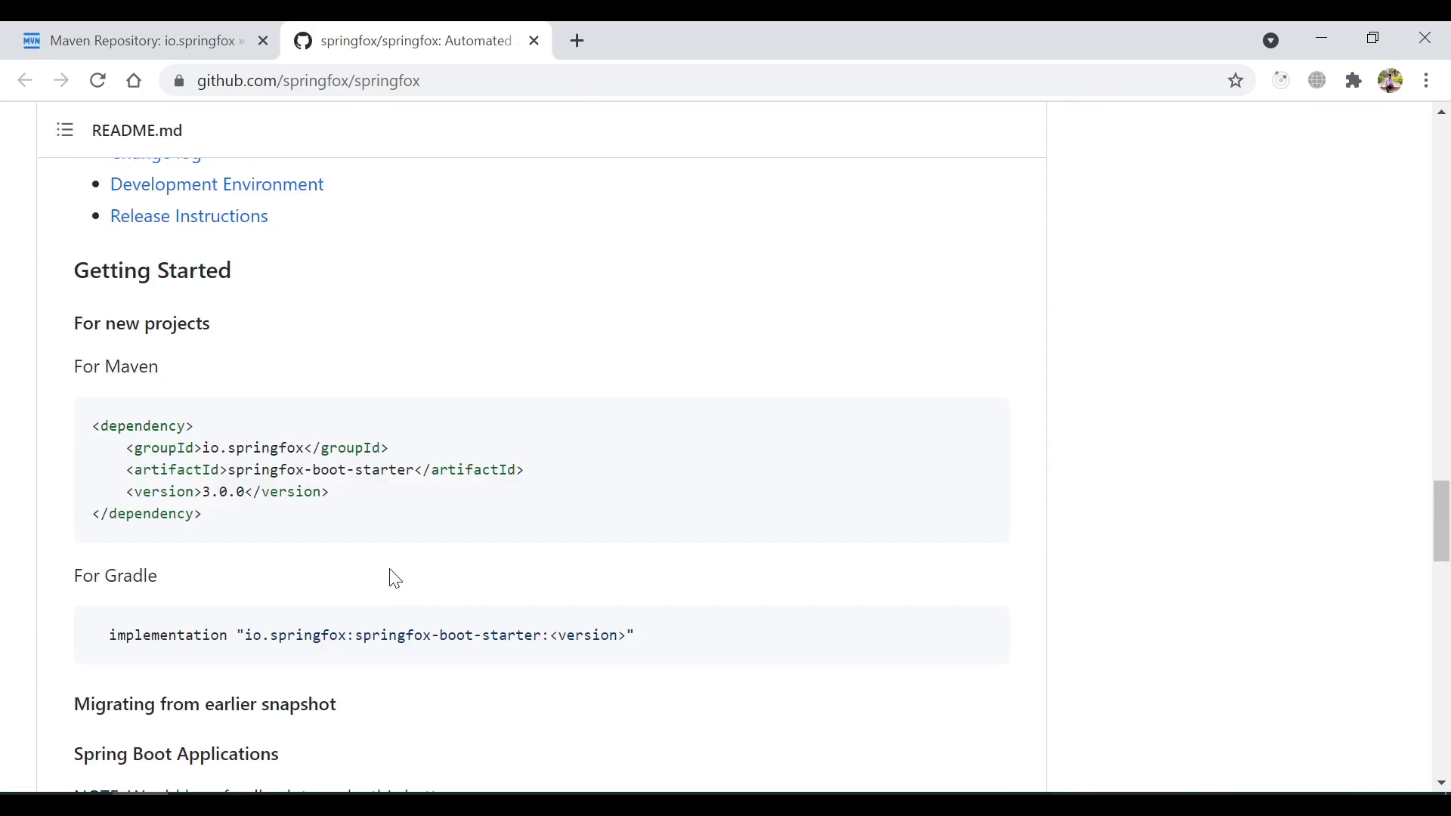
{"action": "mouse_move", "coordinate": [81, 453]}
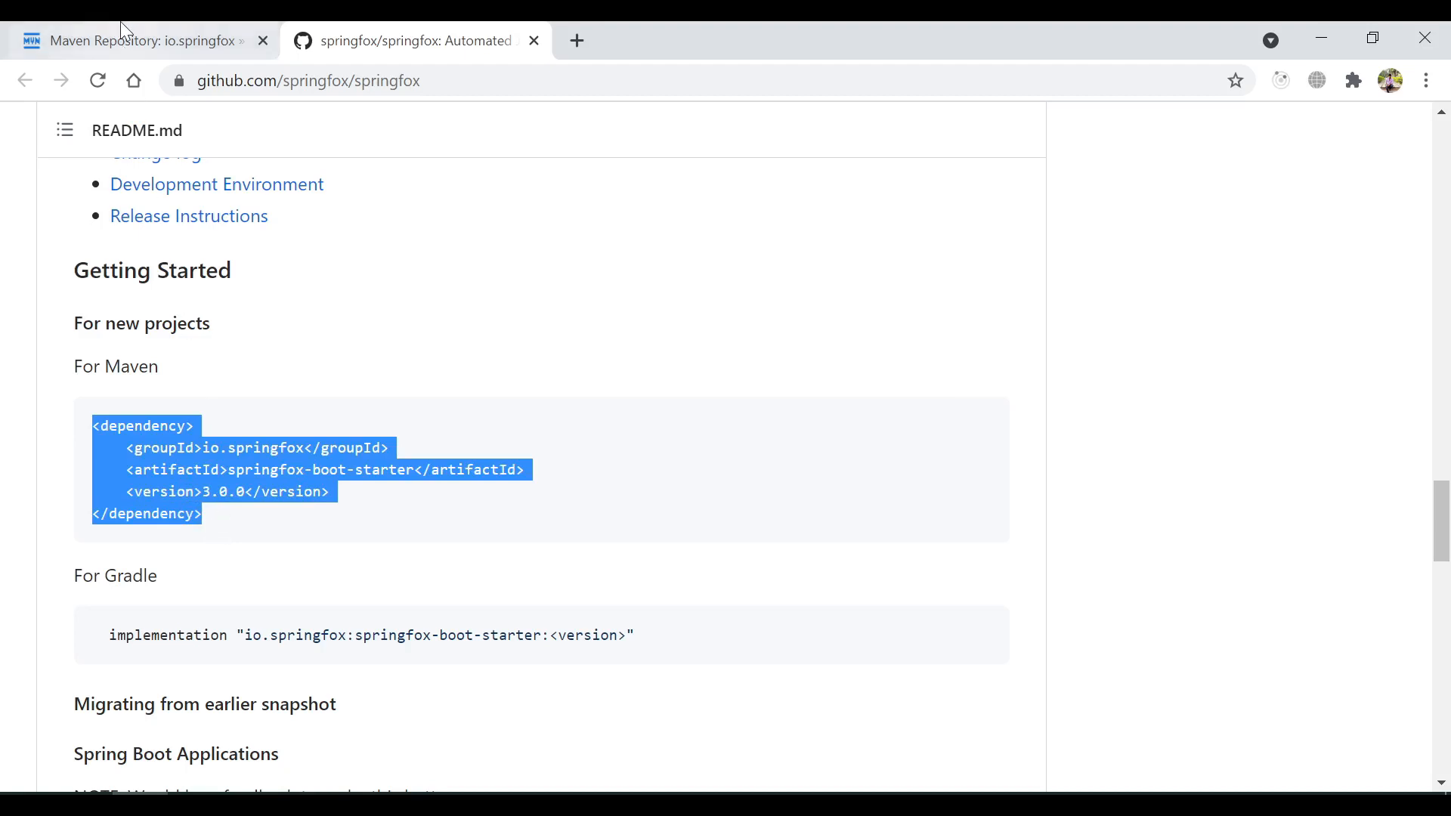
Step: View the springfox-boot-starter 3.0.0 Maven snippet on MVNRepository
{"action": "left_click", "coordinate": [139, 39]}
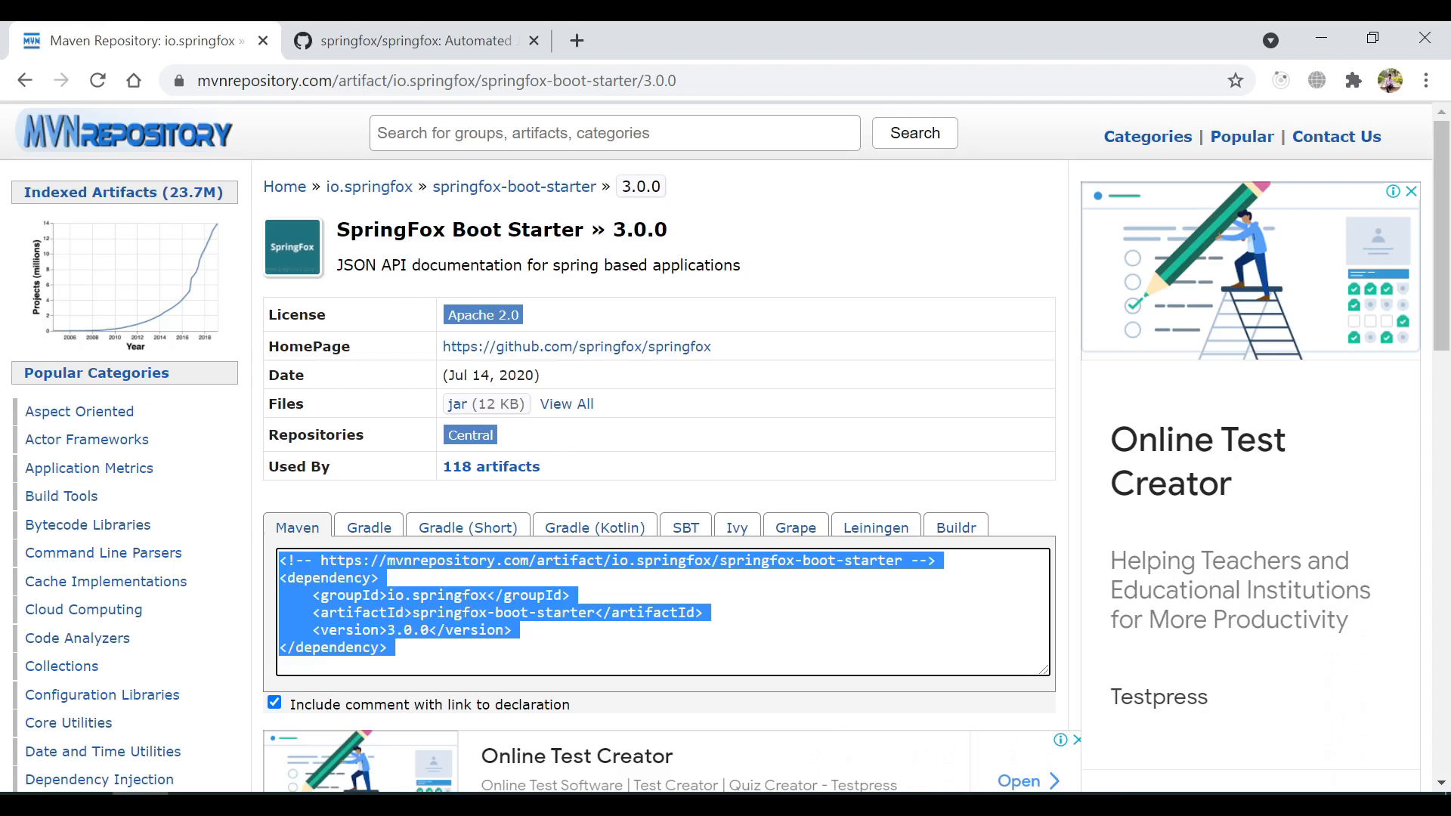
{"action": "left_click", "coordinate": [375, 40]}
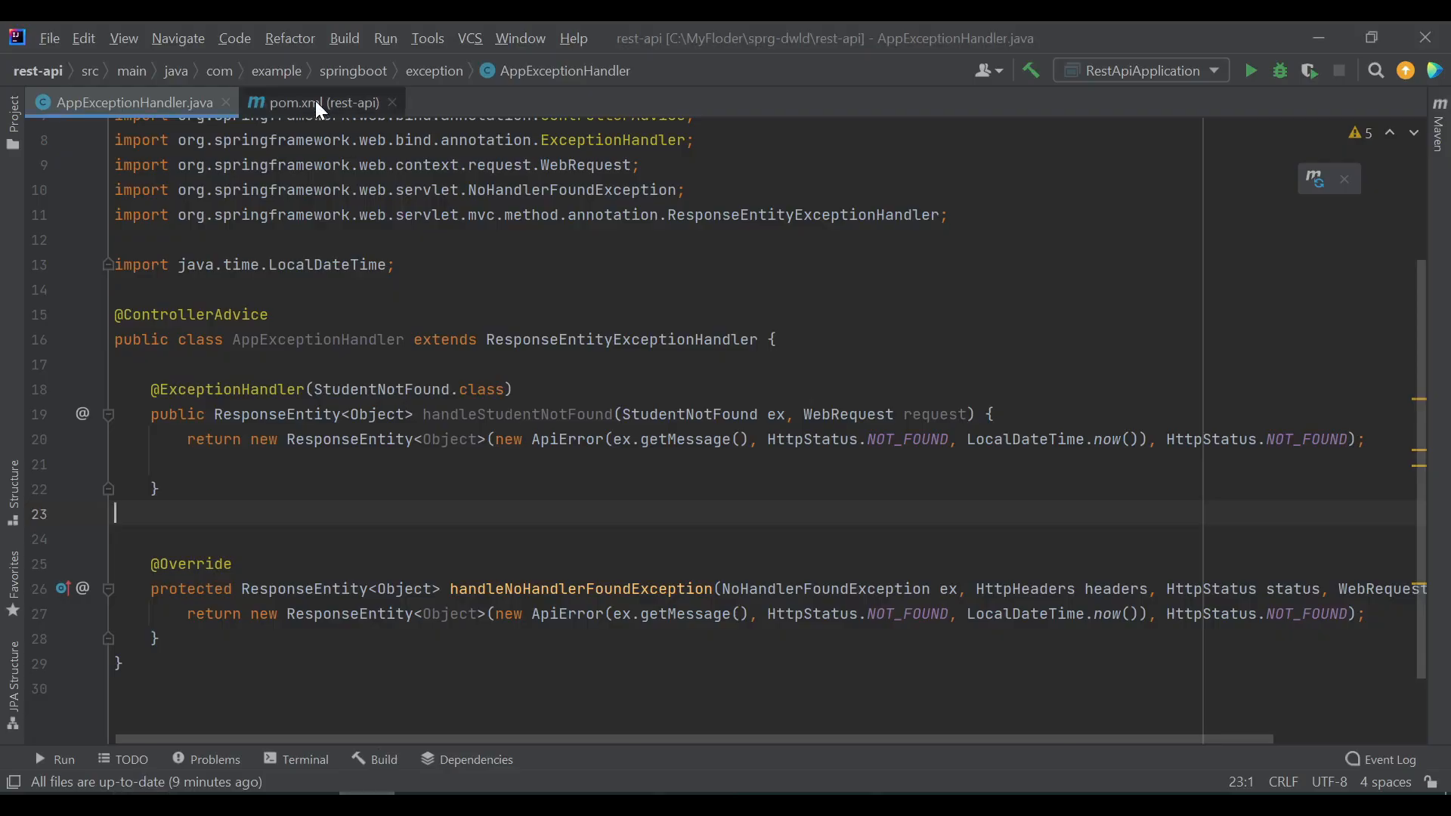
Step: Paste the springfox-boot-starter 3.0.0 dependency into pom.xml's <dependencies> and show the Maven list
{"action": "left_click", "coordinate": [323, 101]}
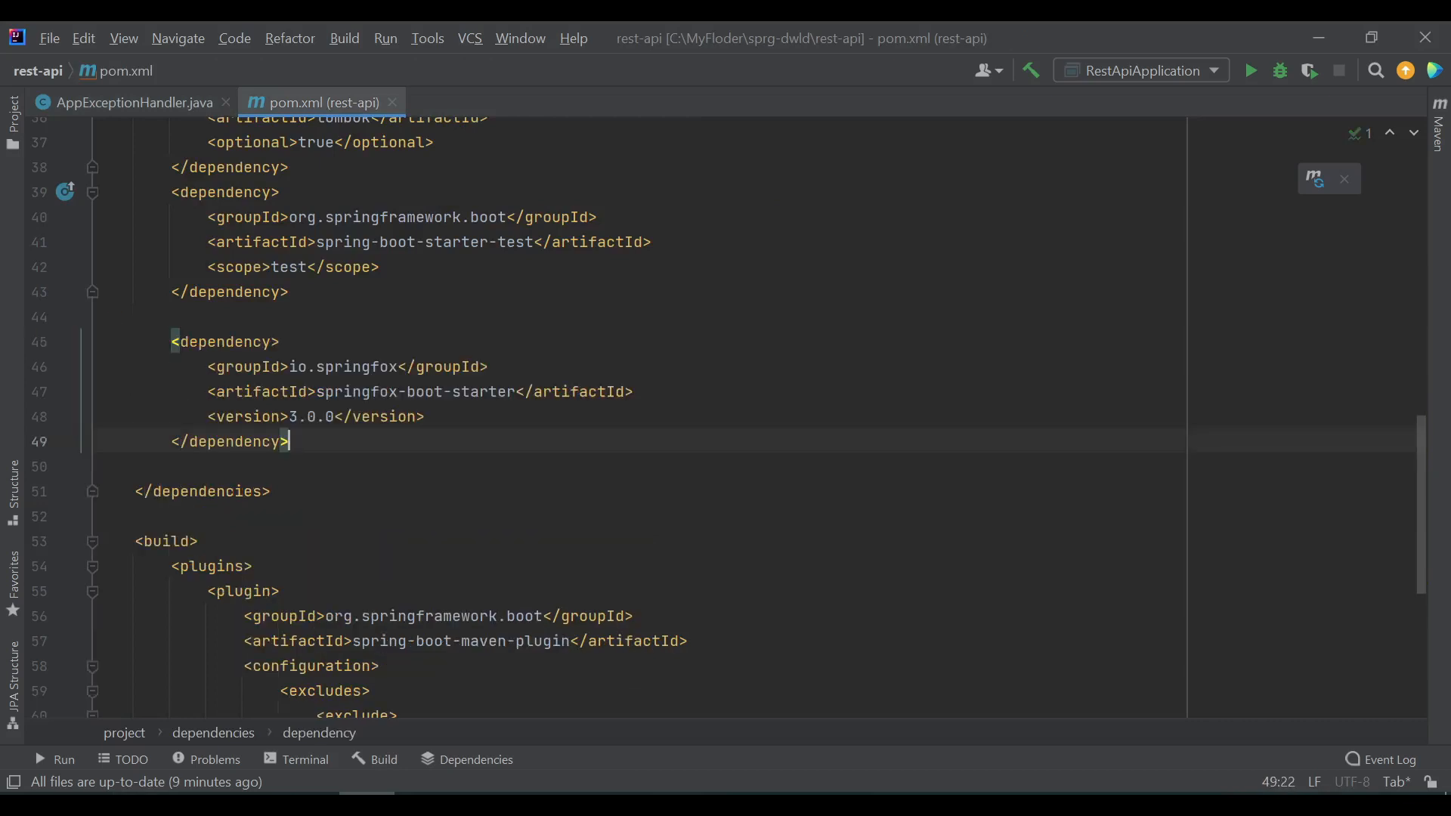
{"action": "left_click", "coordinate": [101, 467]}
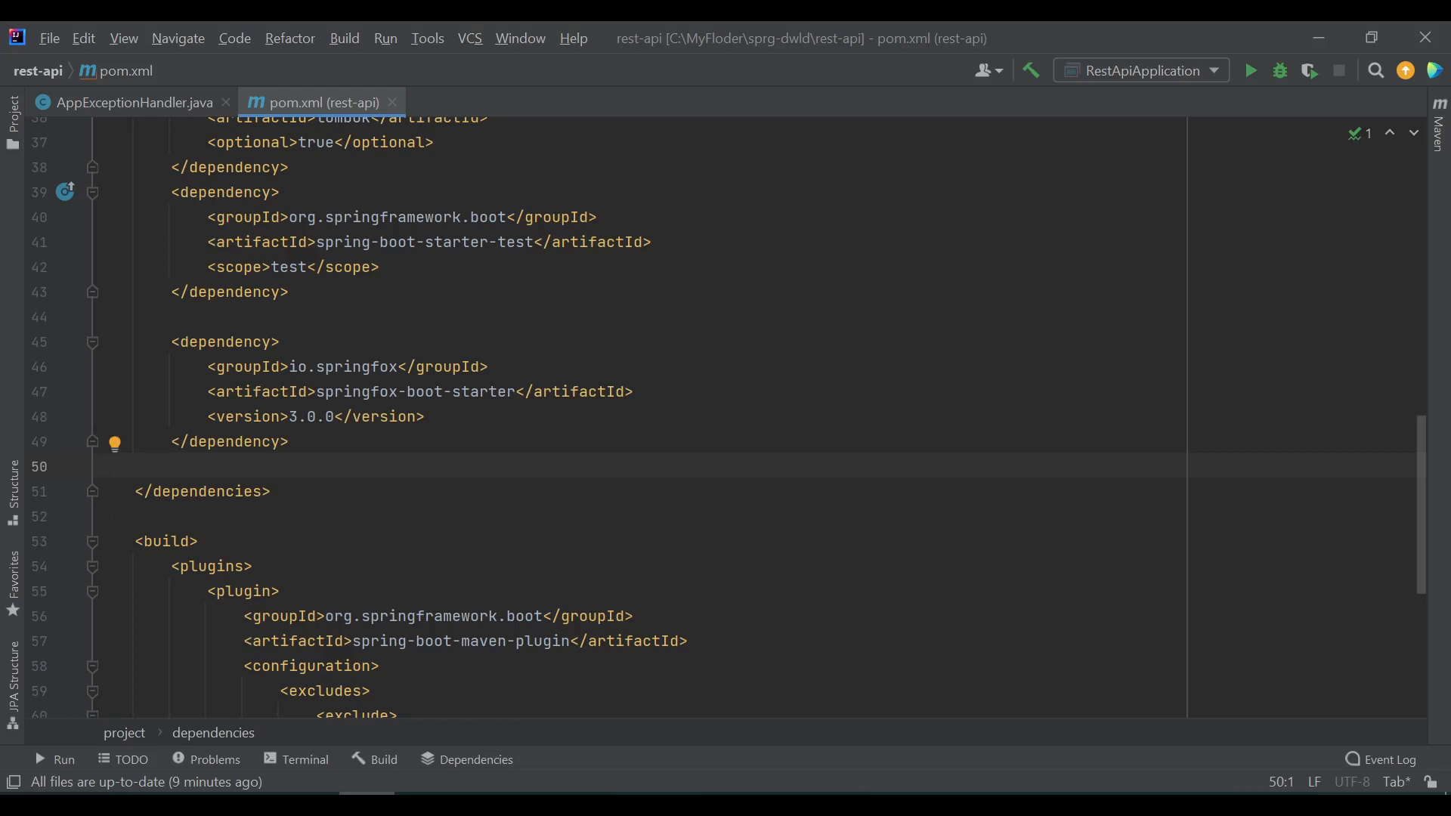
{"action": "left_click", "coordinate": [1440, 125]}
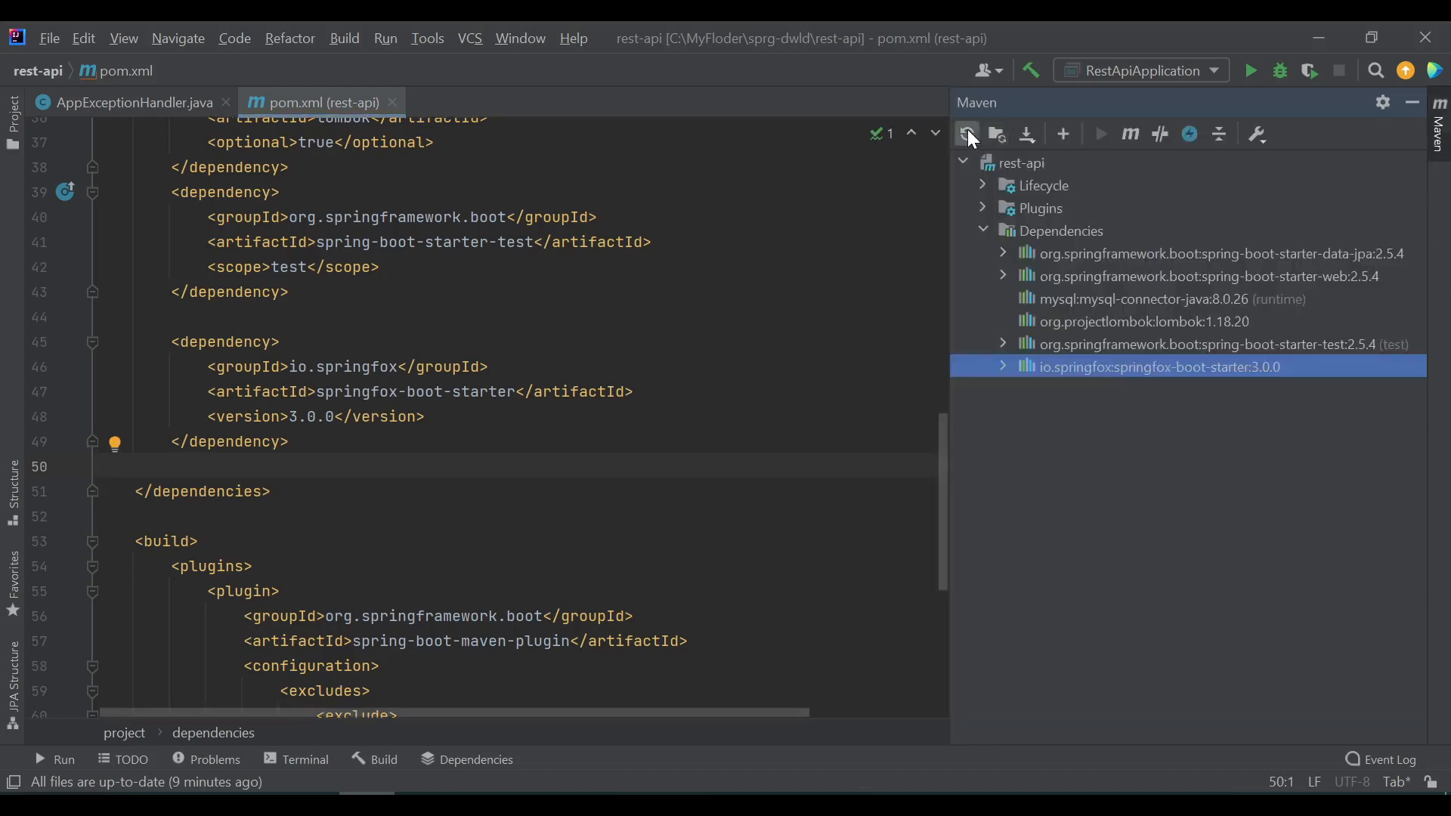
Step: Reload the Maven project for springfox and run an mvn clean install build
{"action": "left_click", "coordinate": [965, 135]}
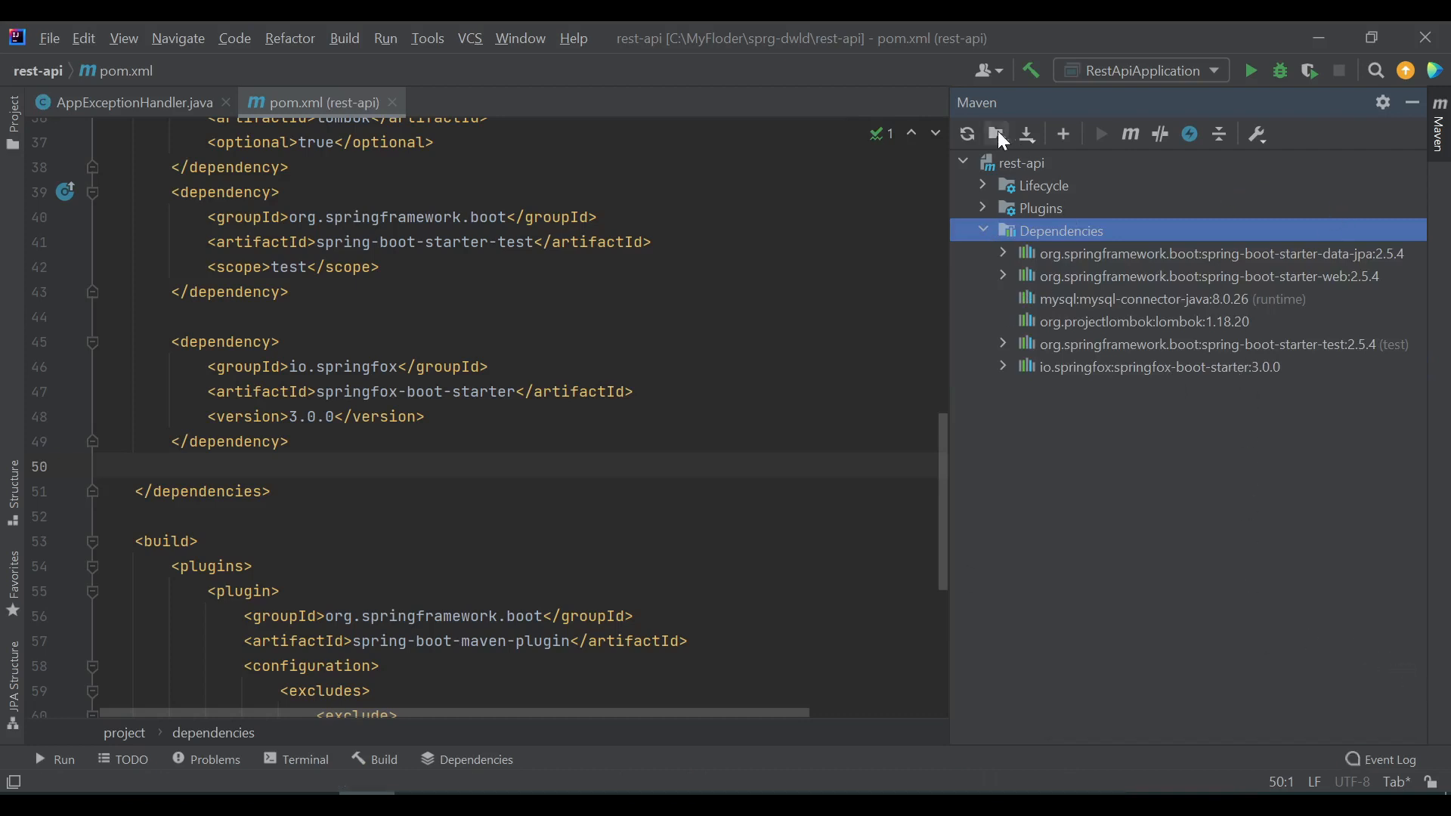
{"action": "mouse_move", "coordinate": [1131, 135]}
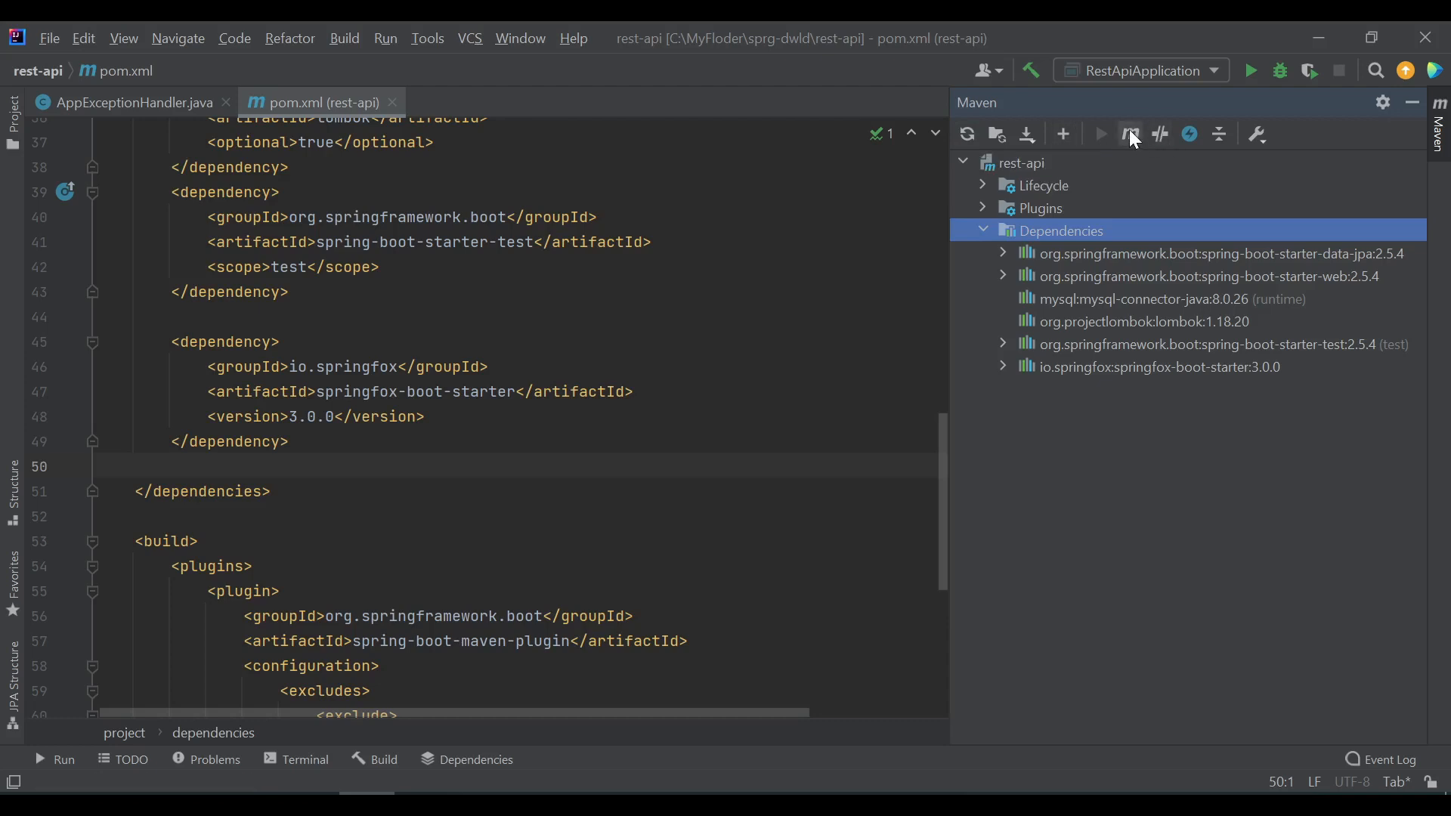
{"action": "left_click", "coordinate": [1131, 134]}
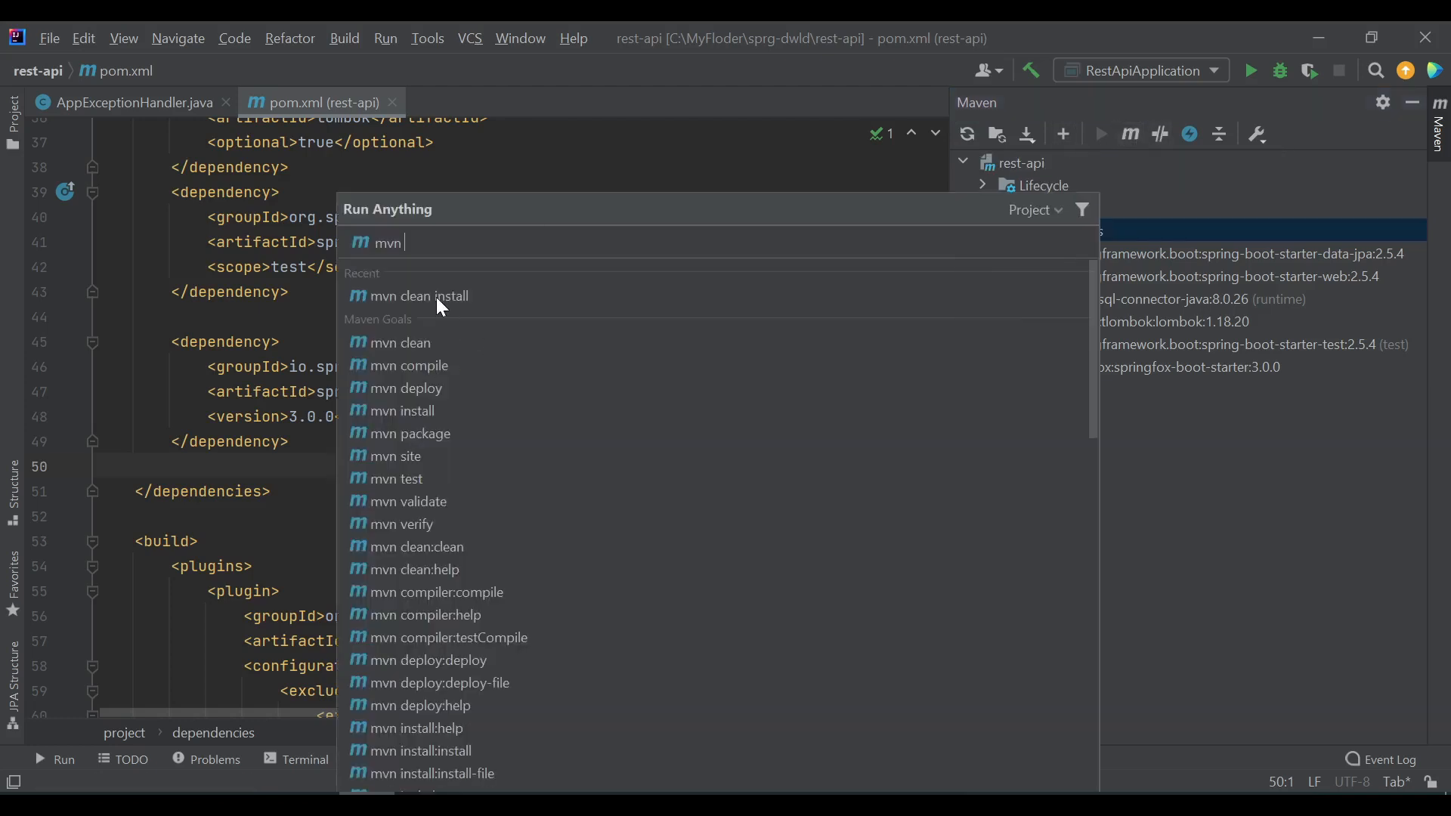
{"action": "key", "text": "Escape"}
{"action": "type", "text": "localhost:3001/api/s"}
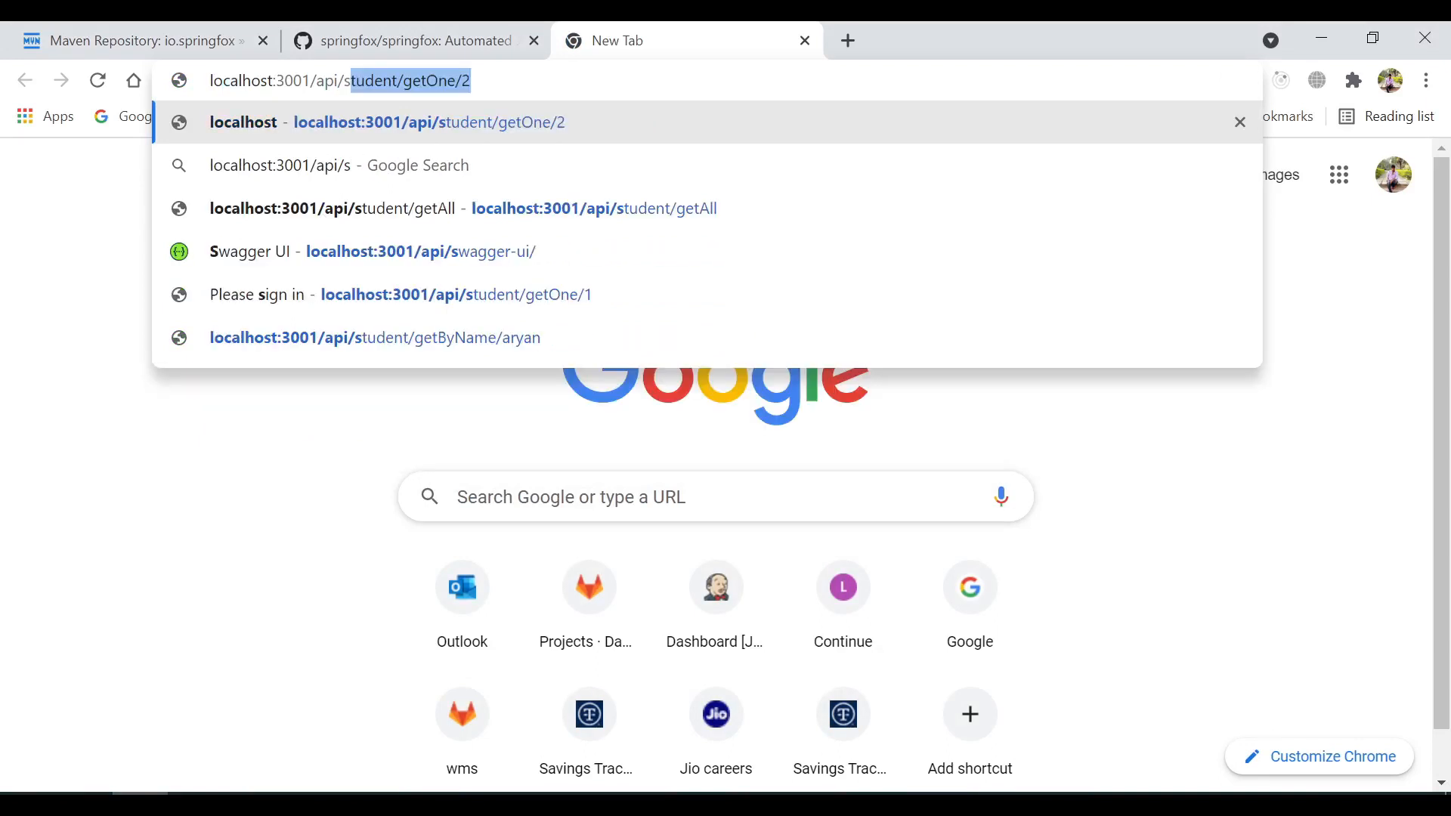
Step: Load localhost:3001/api/swagger-ui/ and expand the student-controller endpoint list
{"action": "left_click", "coordinate": [369, 251]}
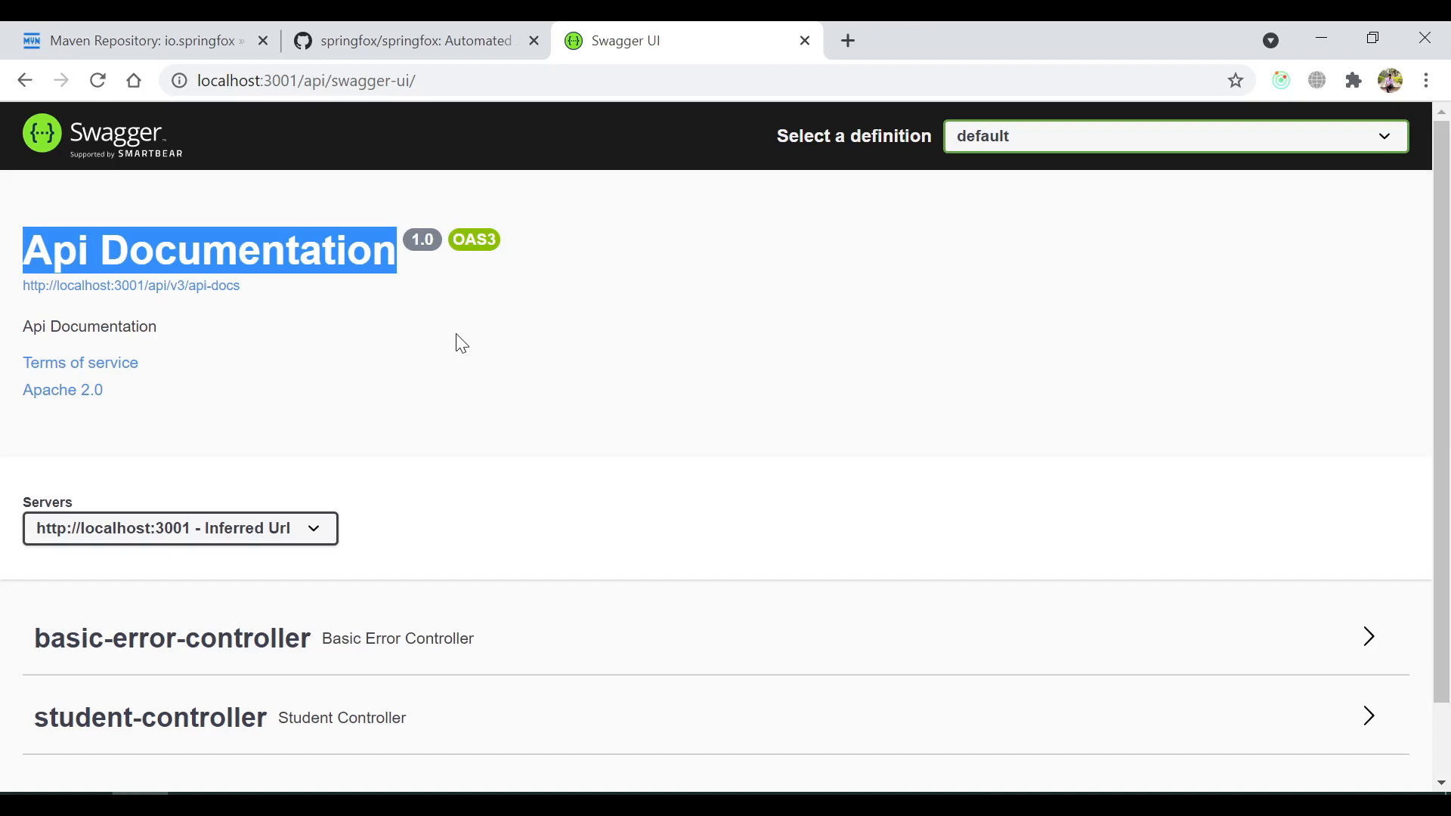
{"action": "left_click", "coordinate": [140, 39]}
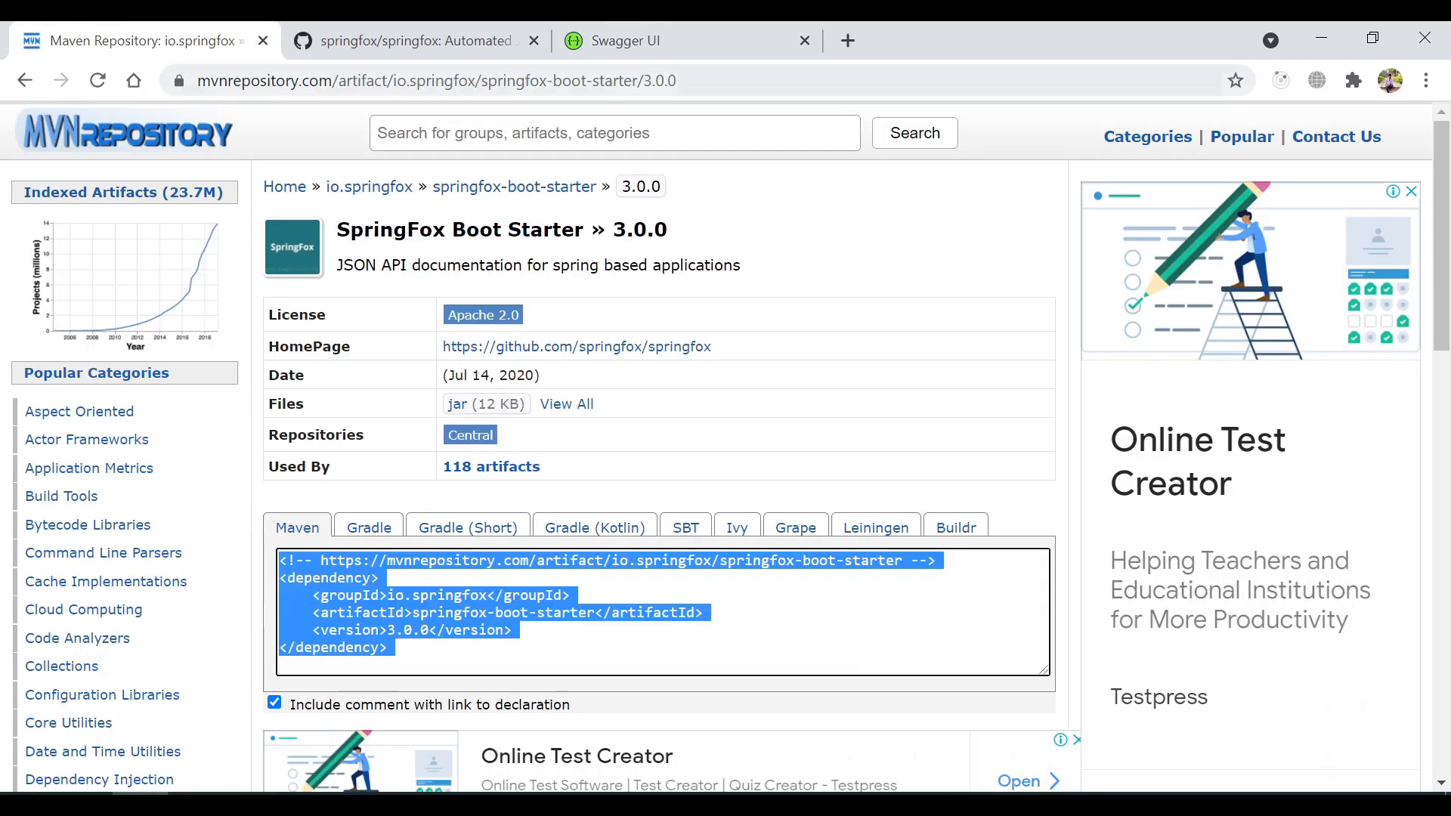
{"action": "left_click", "coordinate": [615, 41]}
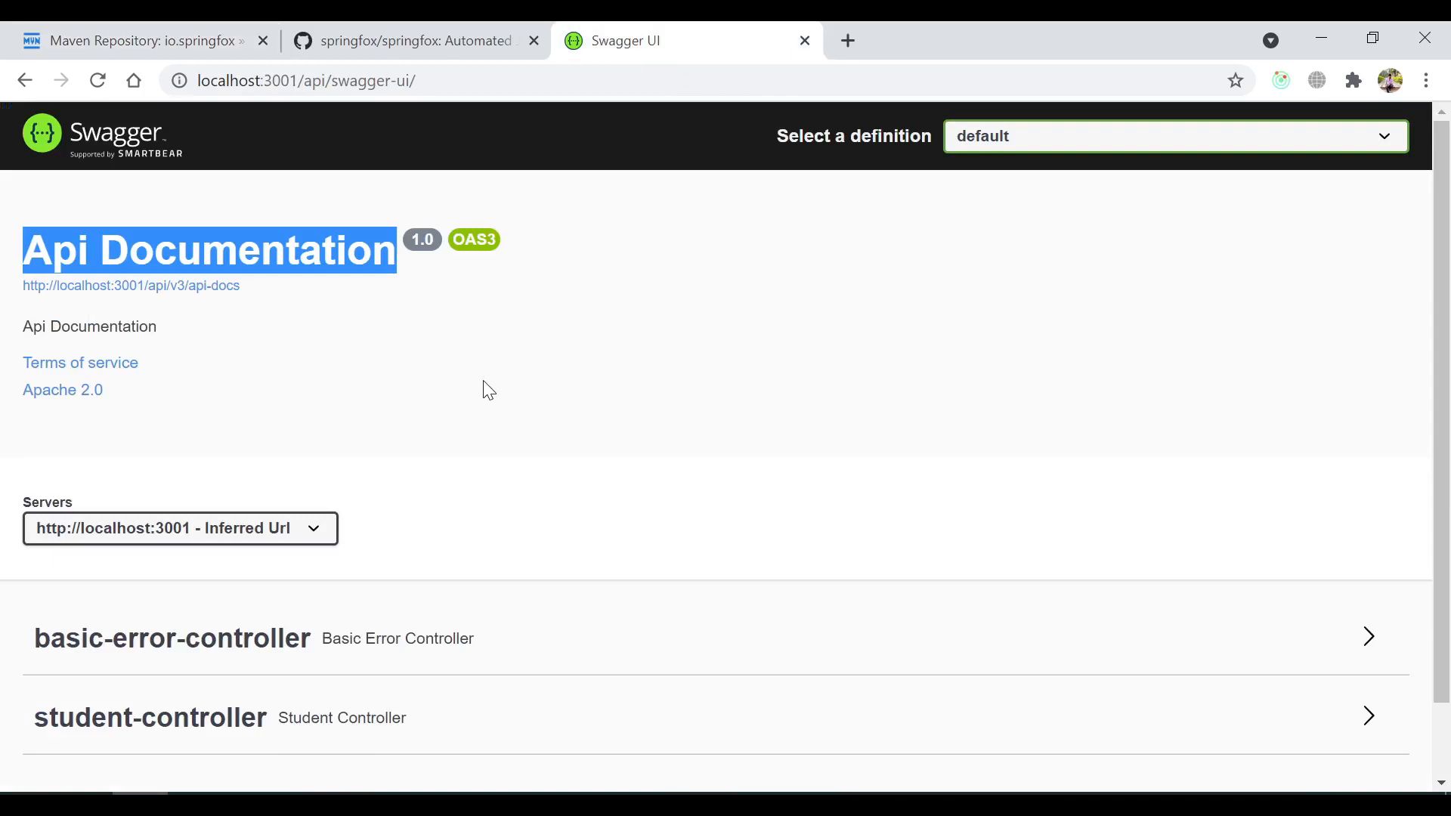
{"action": "scroll", "scroll_direction": "down", "scroll_amount": 3}
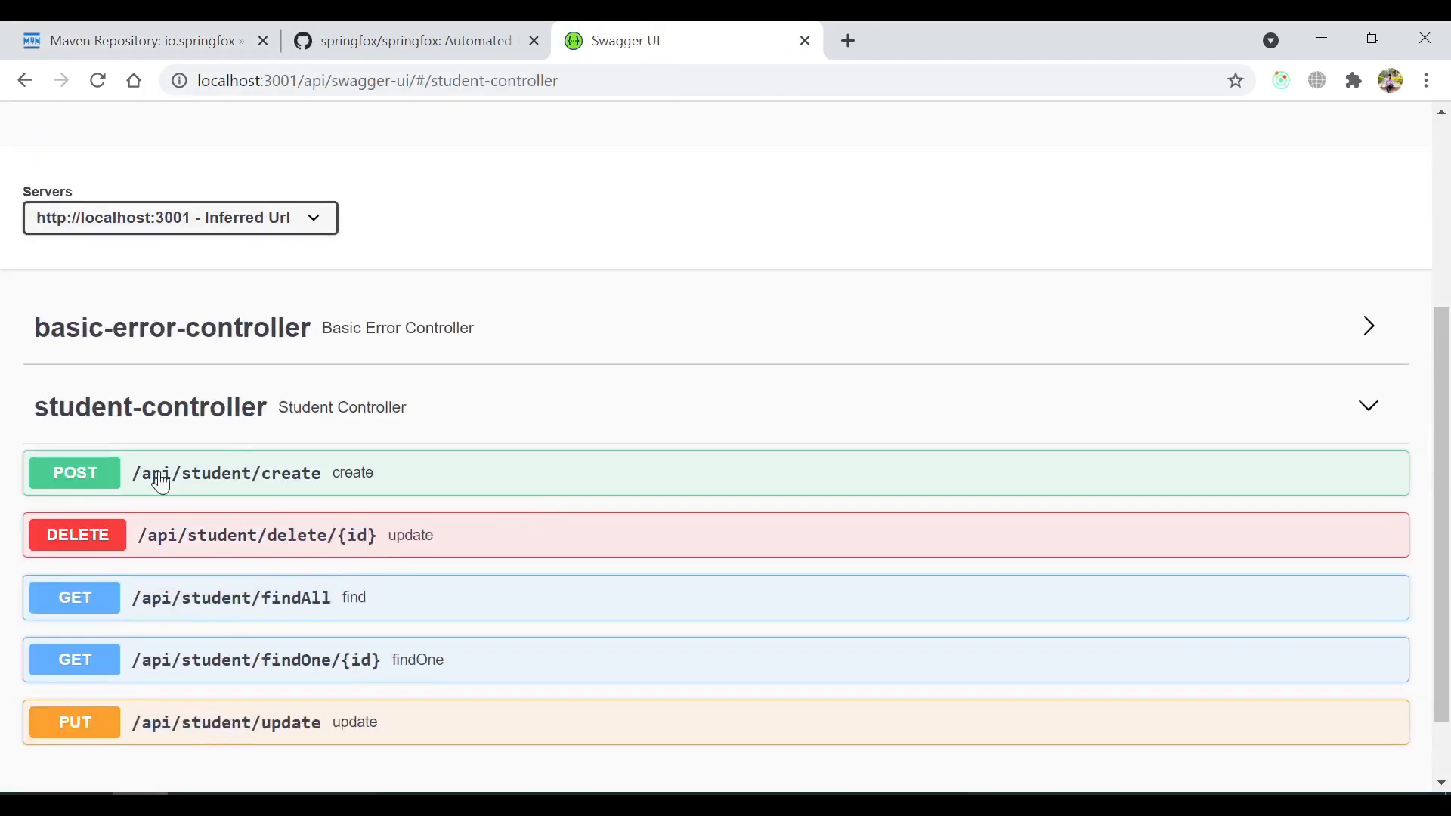
{"action": "mouse_move", "coordinate": [174, 447]}
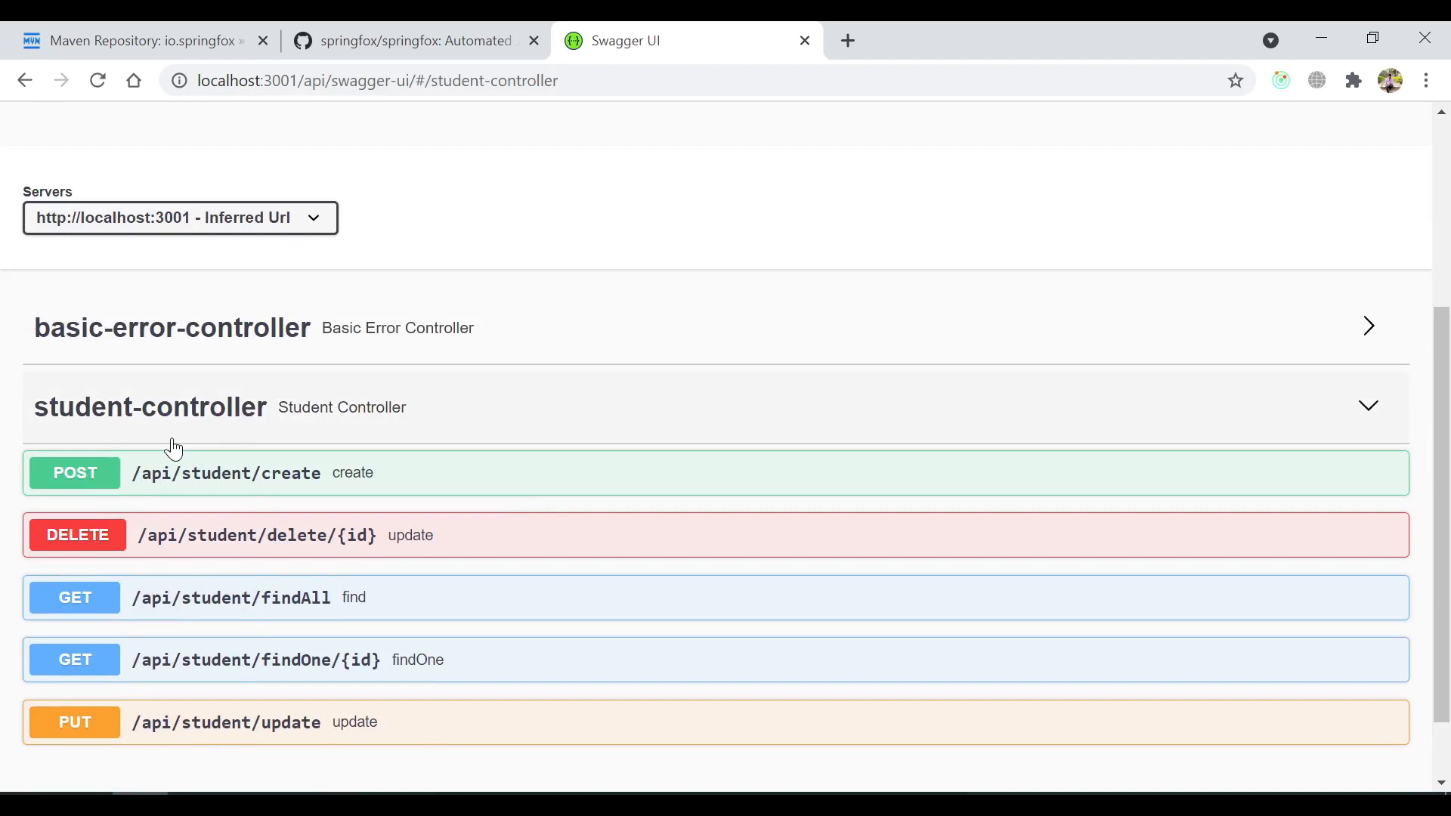
{"action": "mouse_move", "coordinate": [89, 485]}
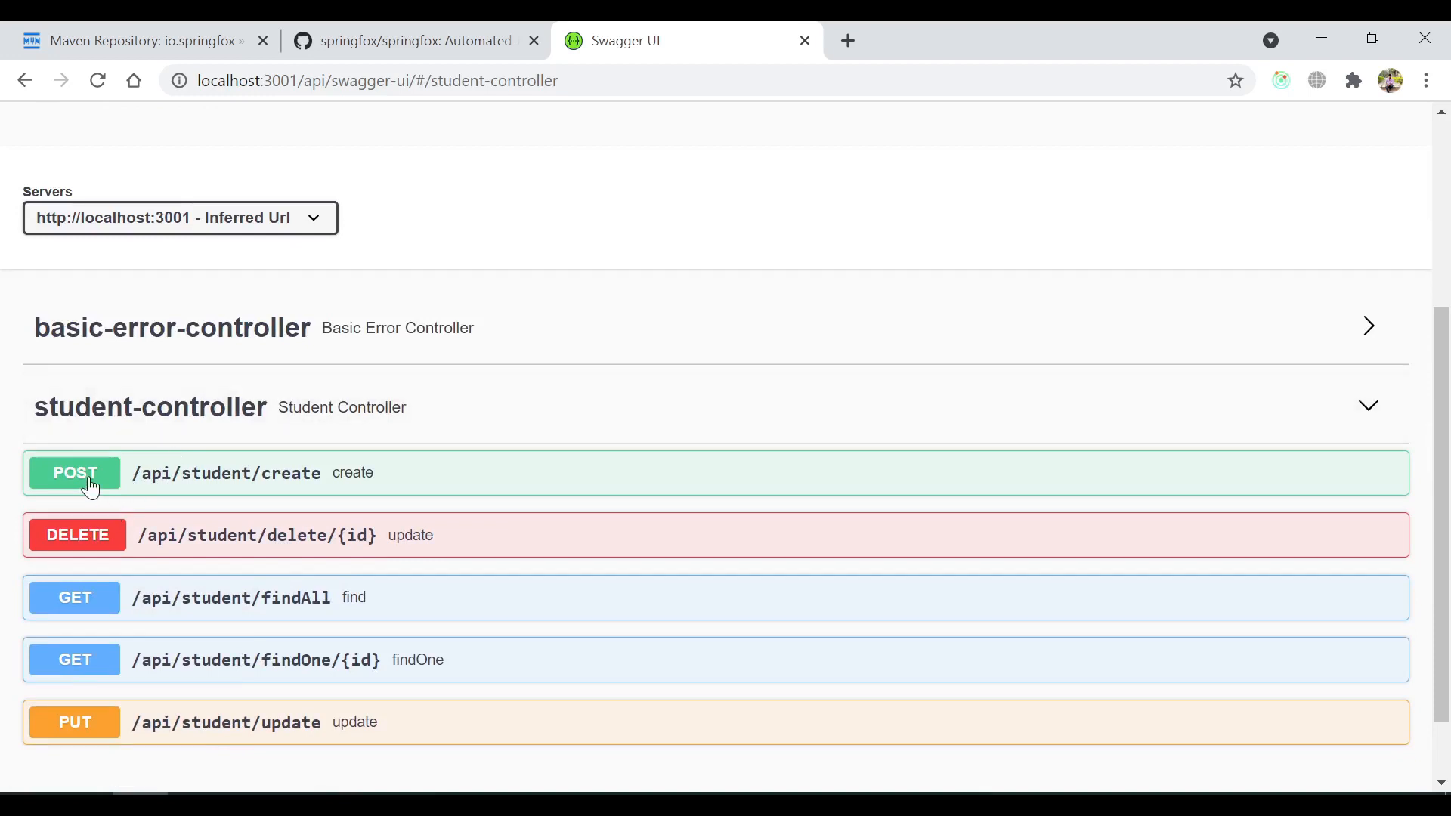
{"action": "mouse_move", "coordinate": [77, 693]}
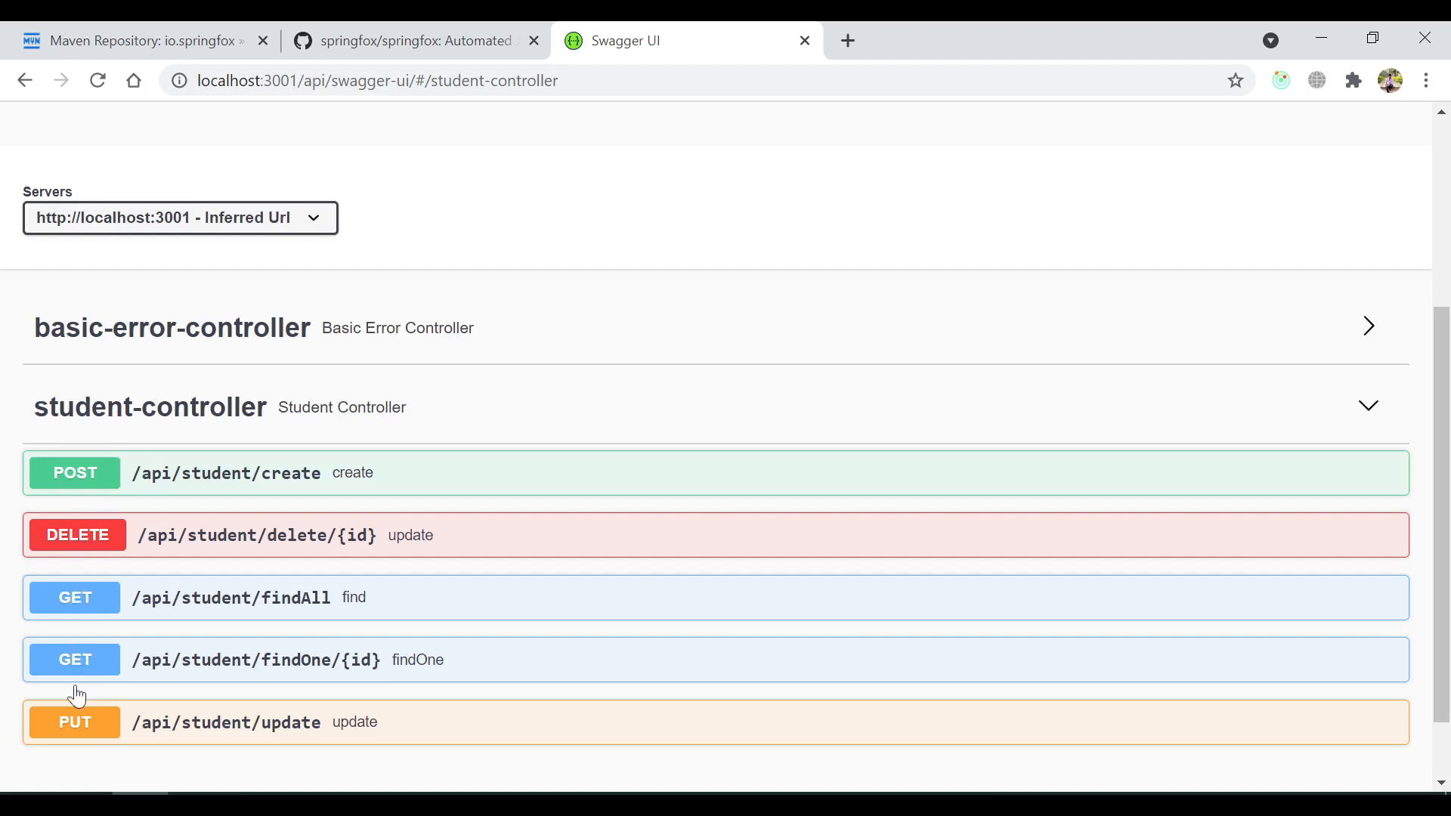
{"action": "mouse_move", "coordinate": [542, 549]}
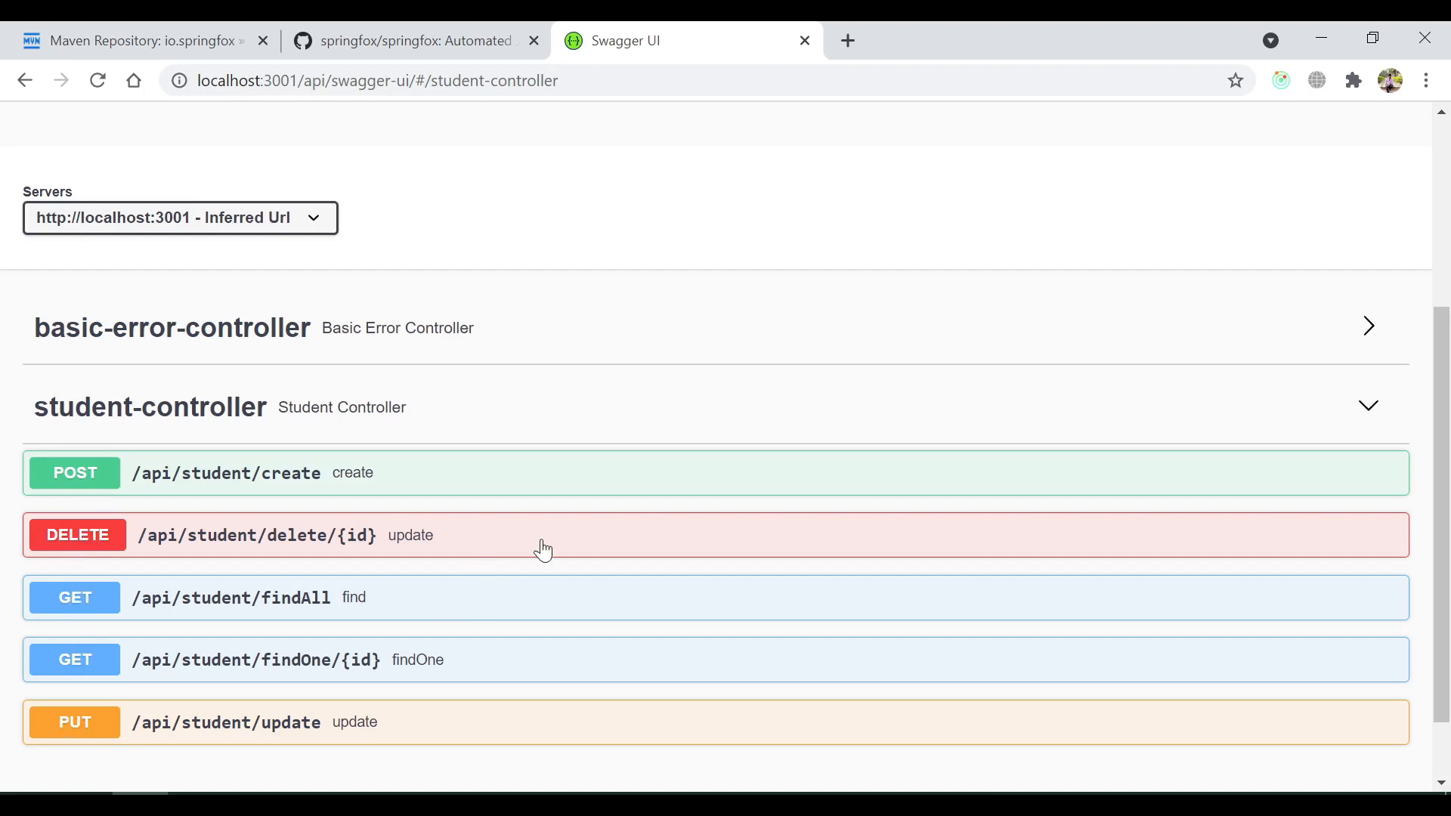
Step: Try out and execute GET /api/student/findAll to fetch all stored students
{"action": "scroll", "scroll_direction": "down", "scroll_amount": 3}
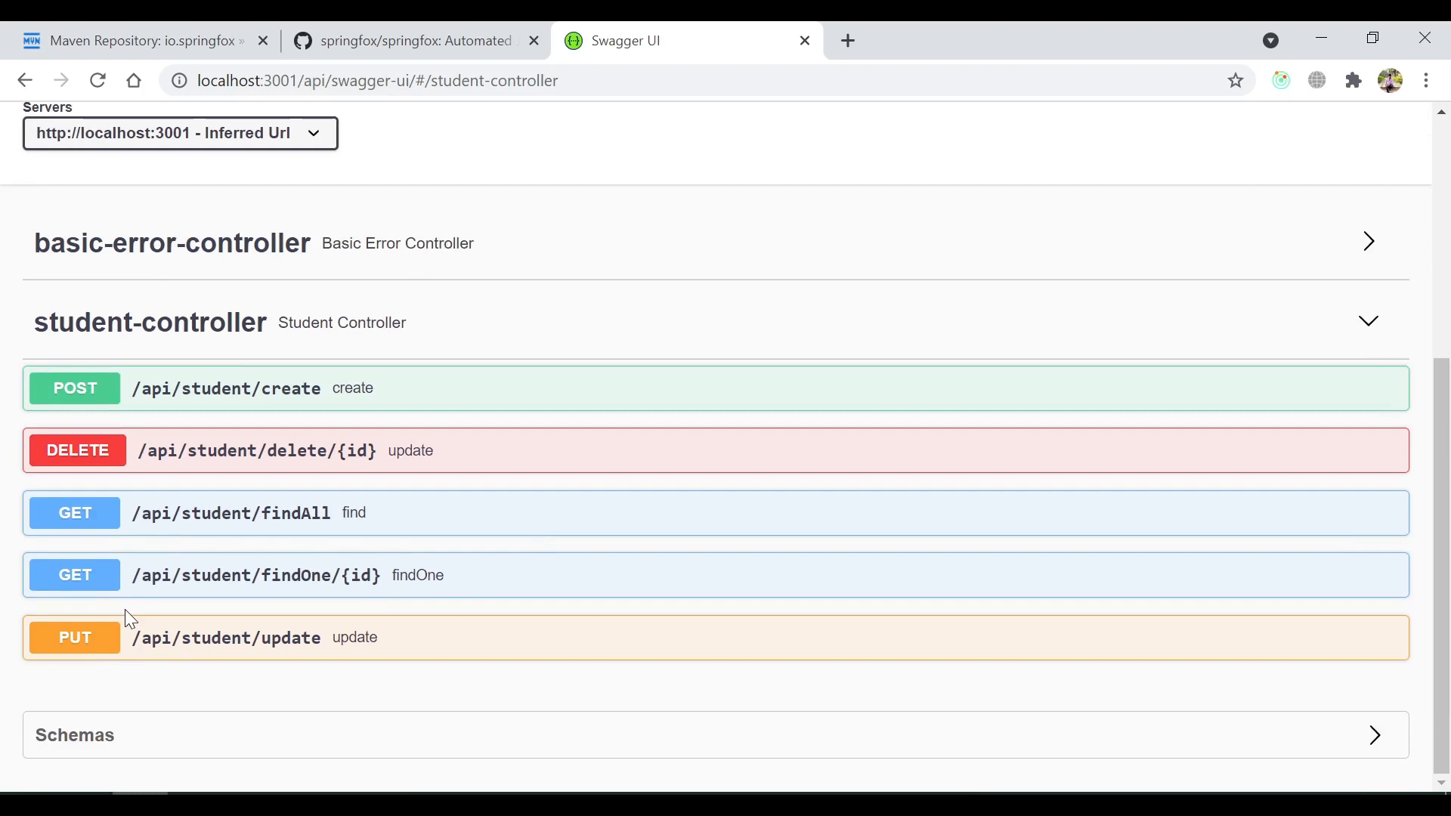
{"action": "mouse_move", "coordinate": [88, 518]}
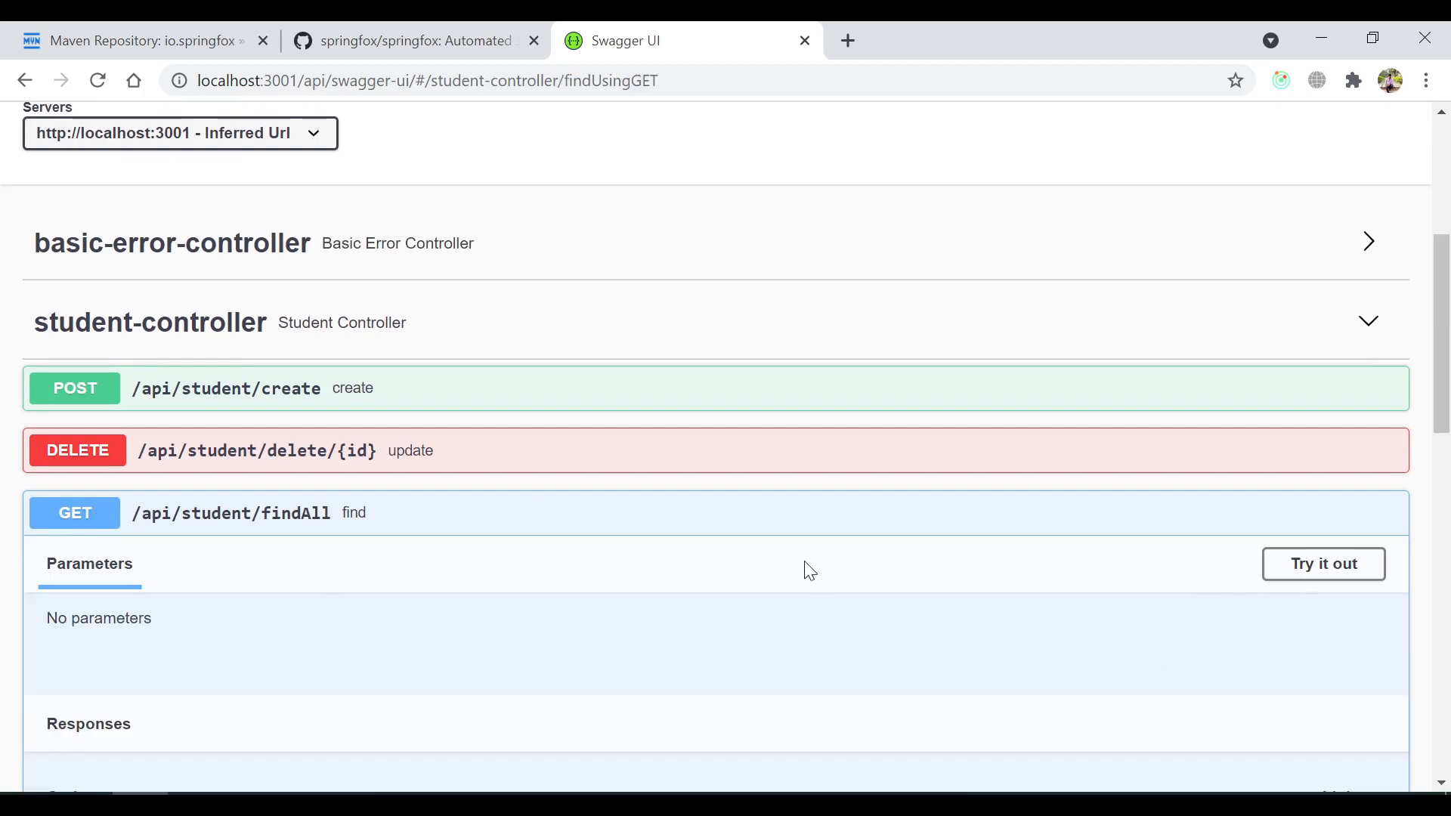
{"action": "scroll", "scroll_direction": "down", "scroll_amount": 3}
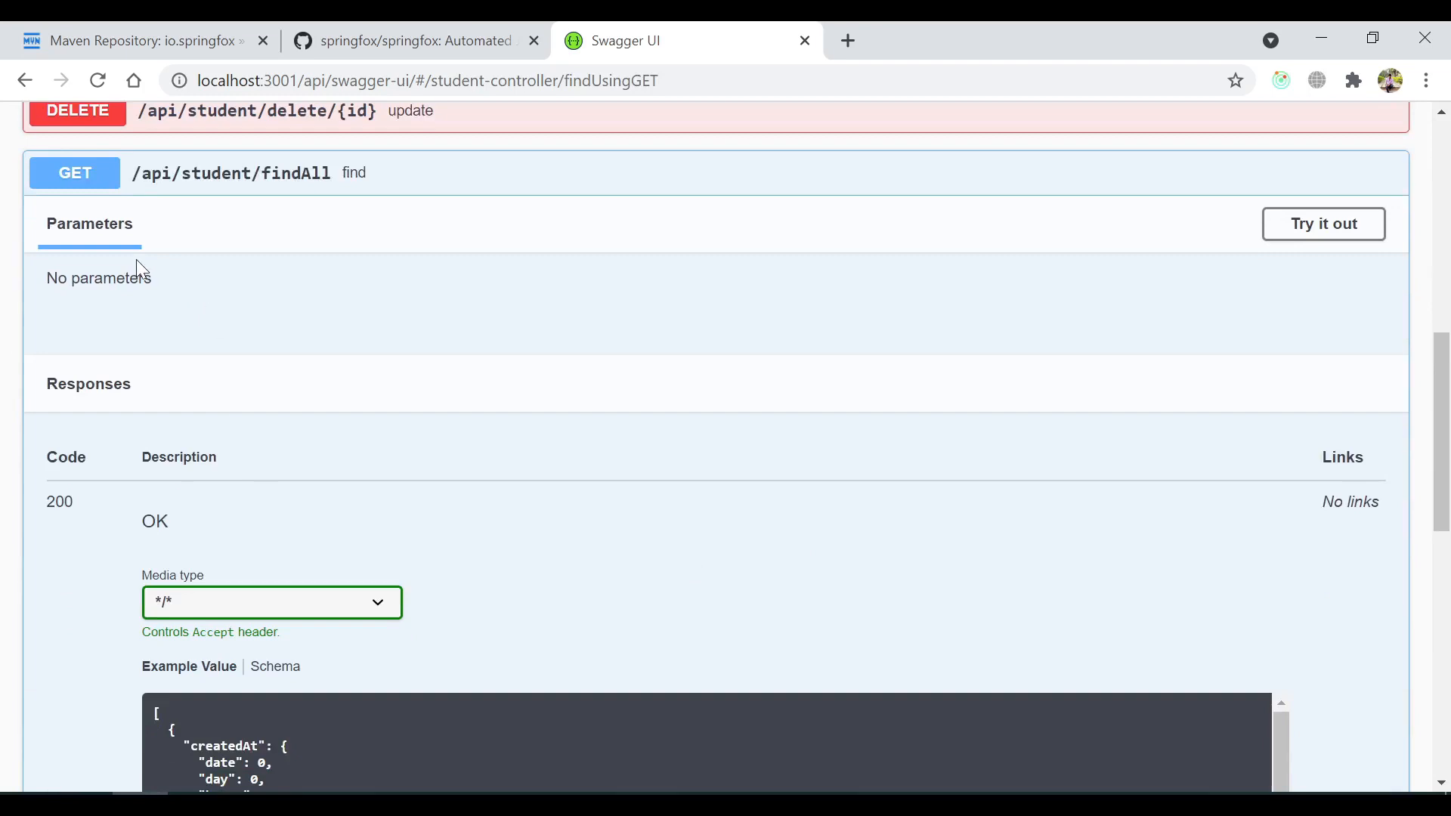
{"action": "mouse_move", "coordinate": [239, 496]}
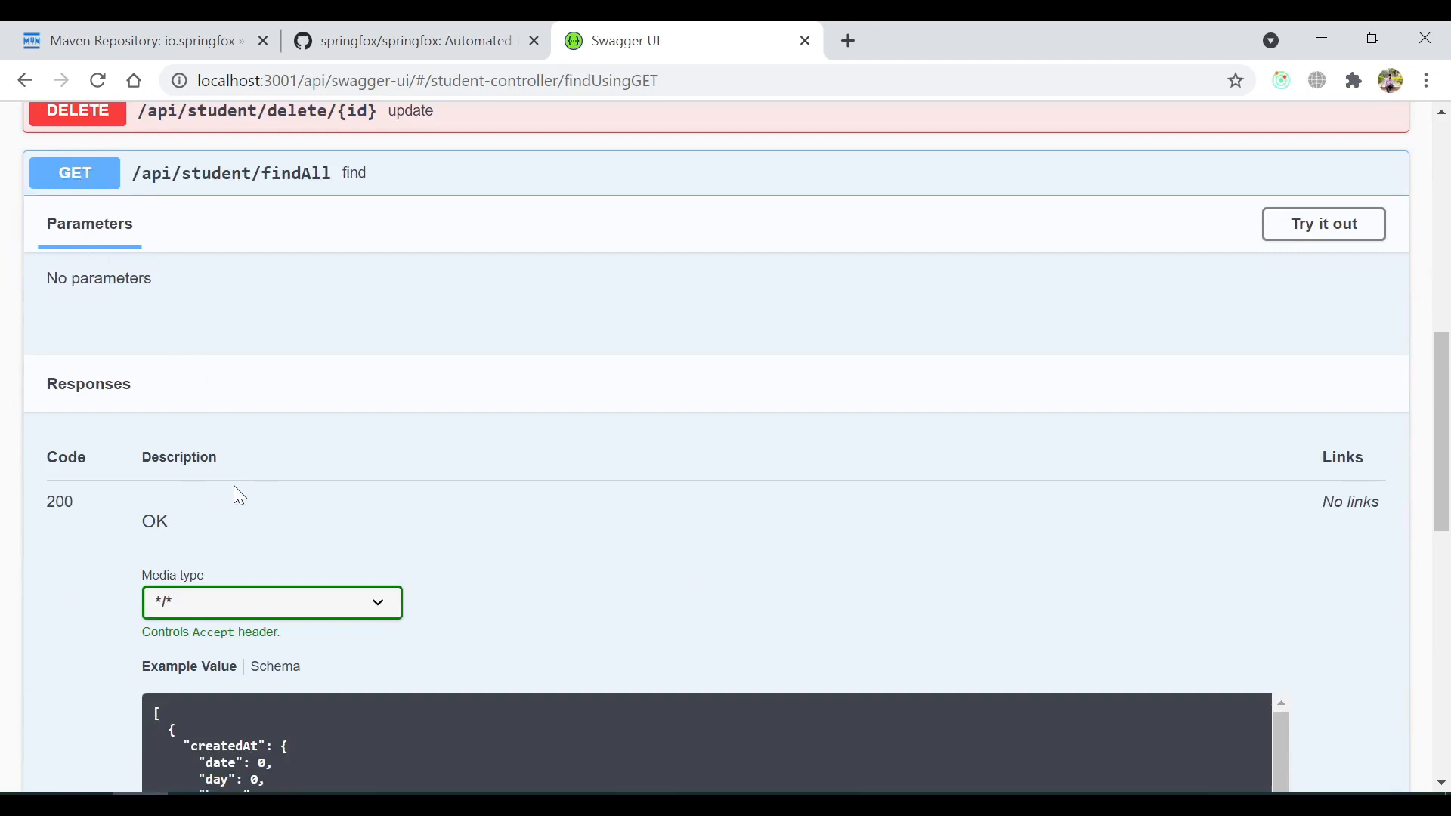
{"action": "scroll", "scroll_direction": "down", "scroll_amount": 3}
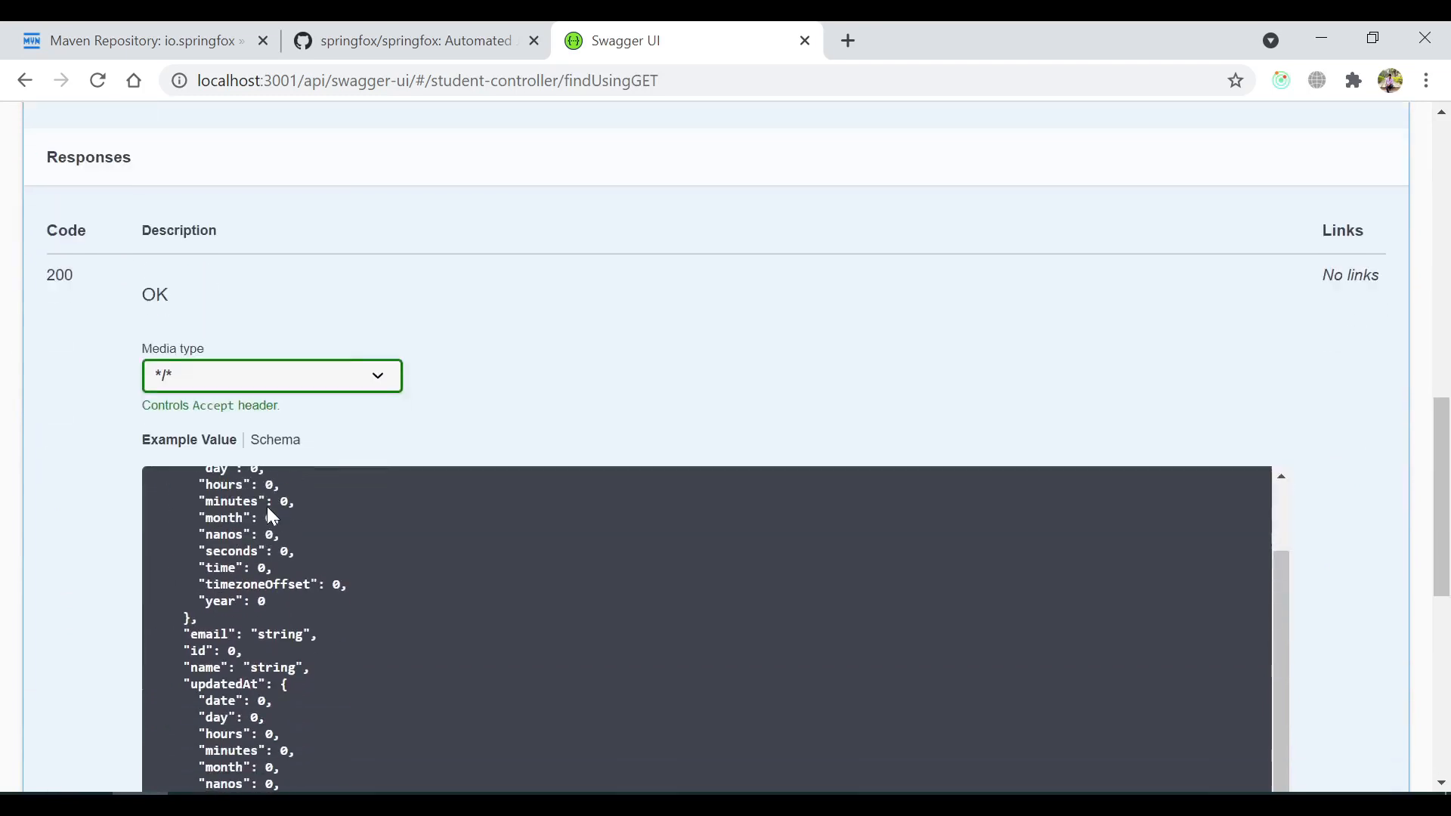
{"action": "scroll", "scroll_direction": "down", "scroll_amount": 3}
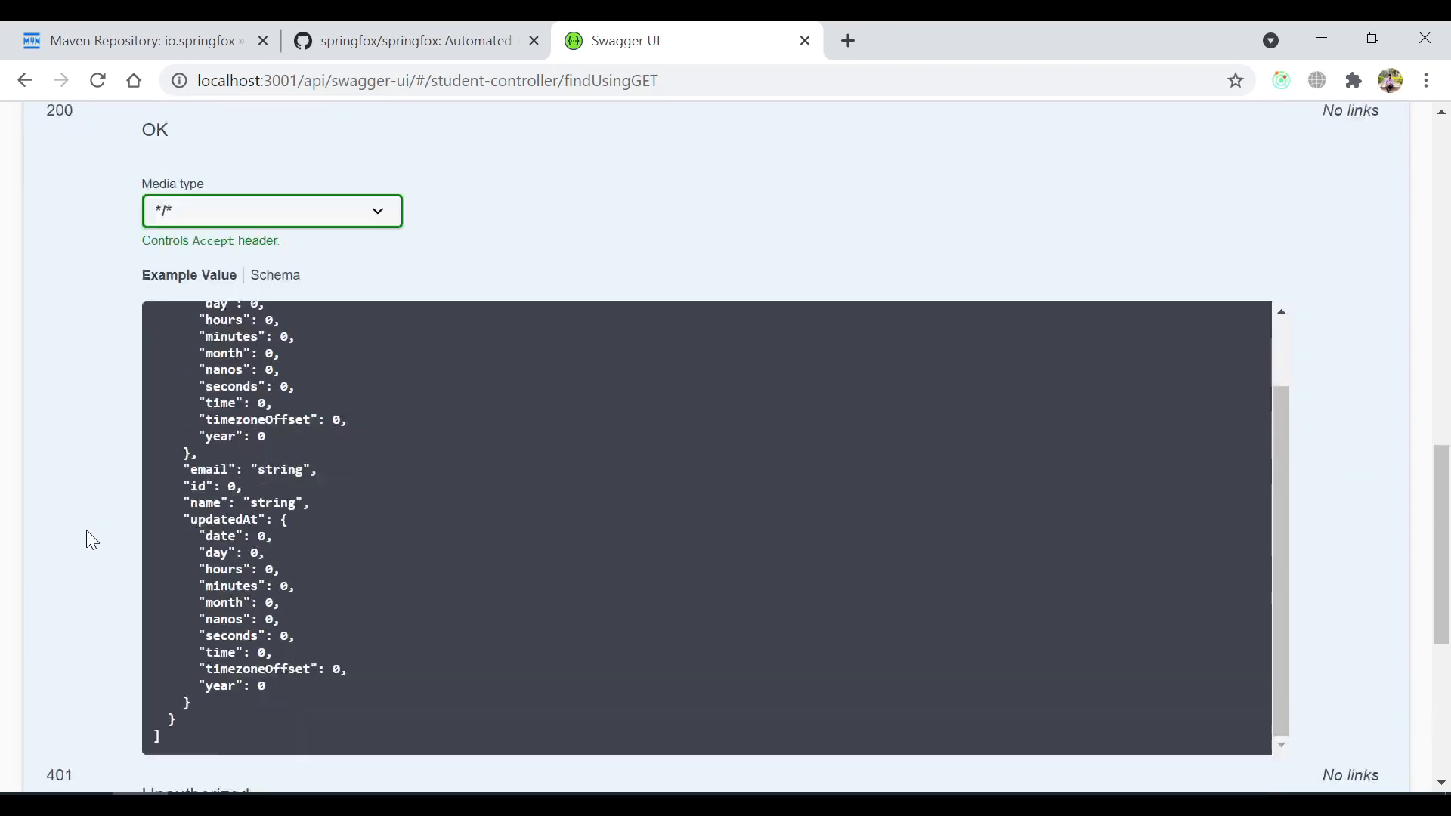
{"action": "scroll", "scroll_direction": "up", "scroll_amount": 3}
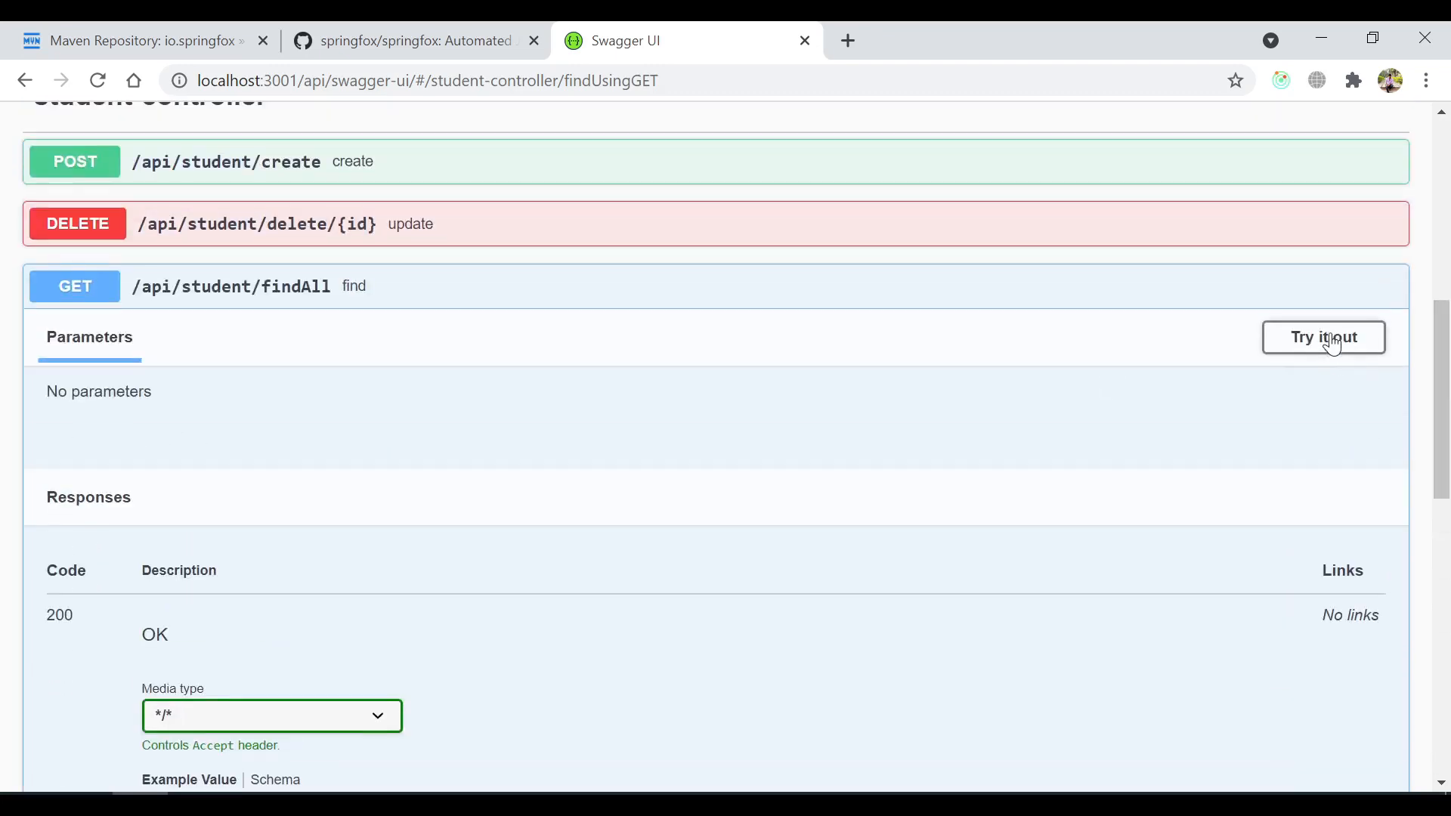
{"action": "left_click", "coordinate": [1323, 337]}
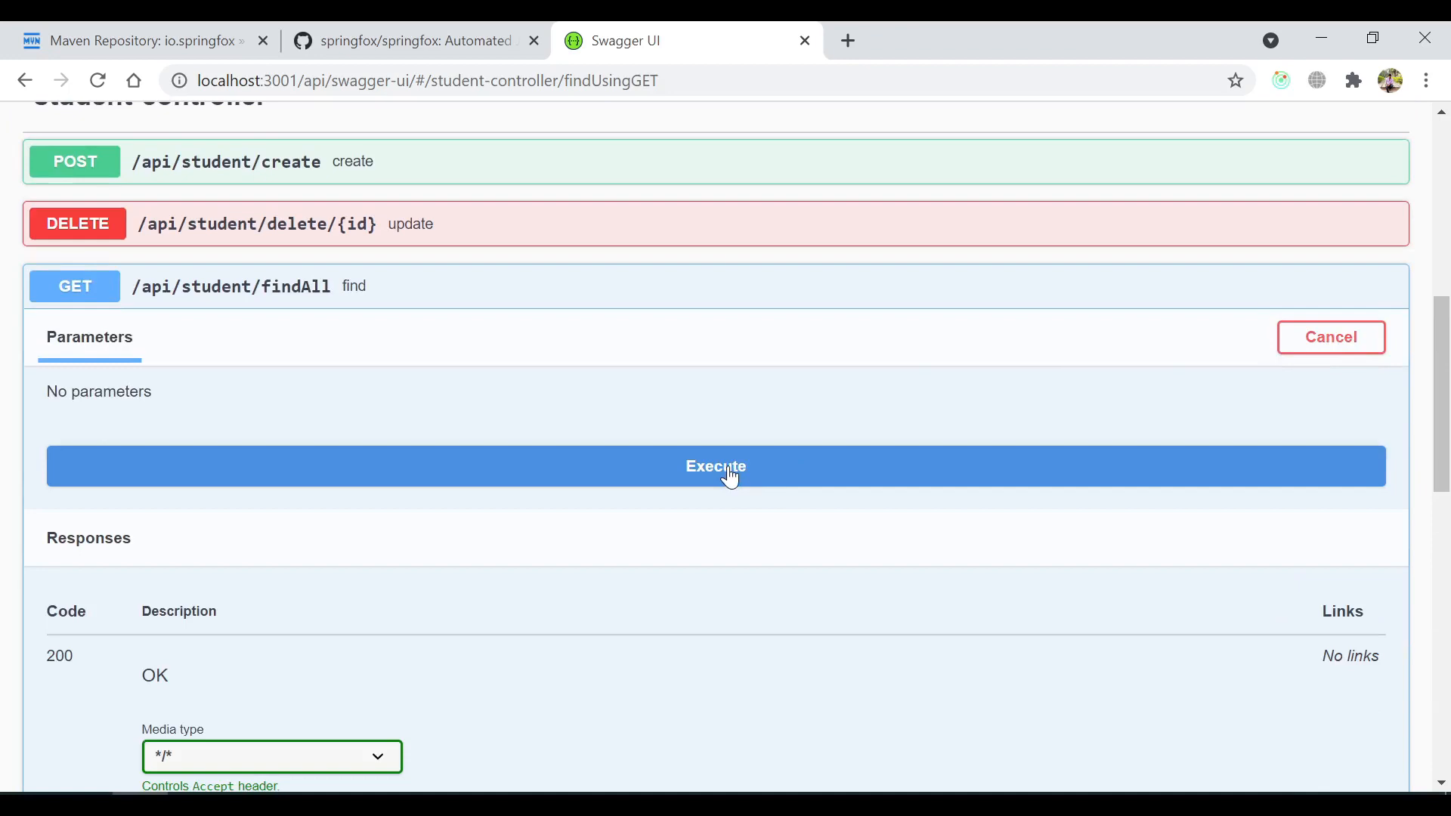
{"action": "left_click", "coordinate": [715, 465]}
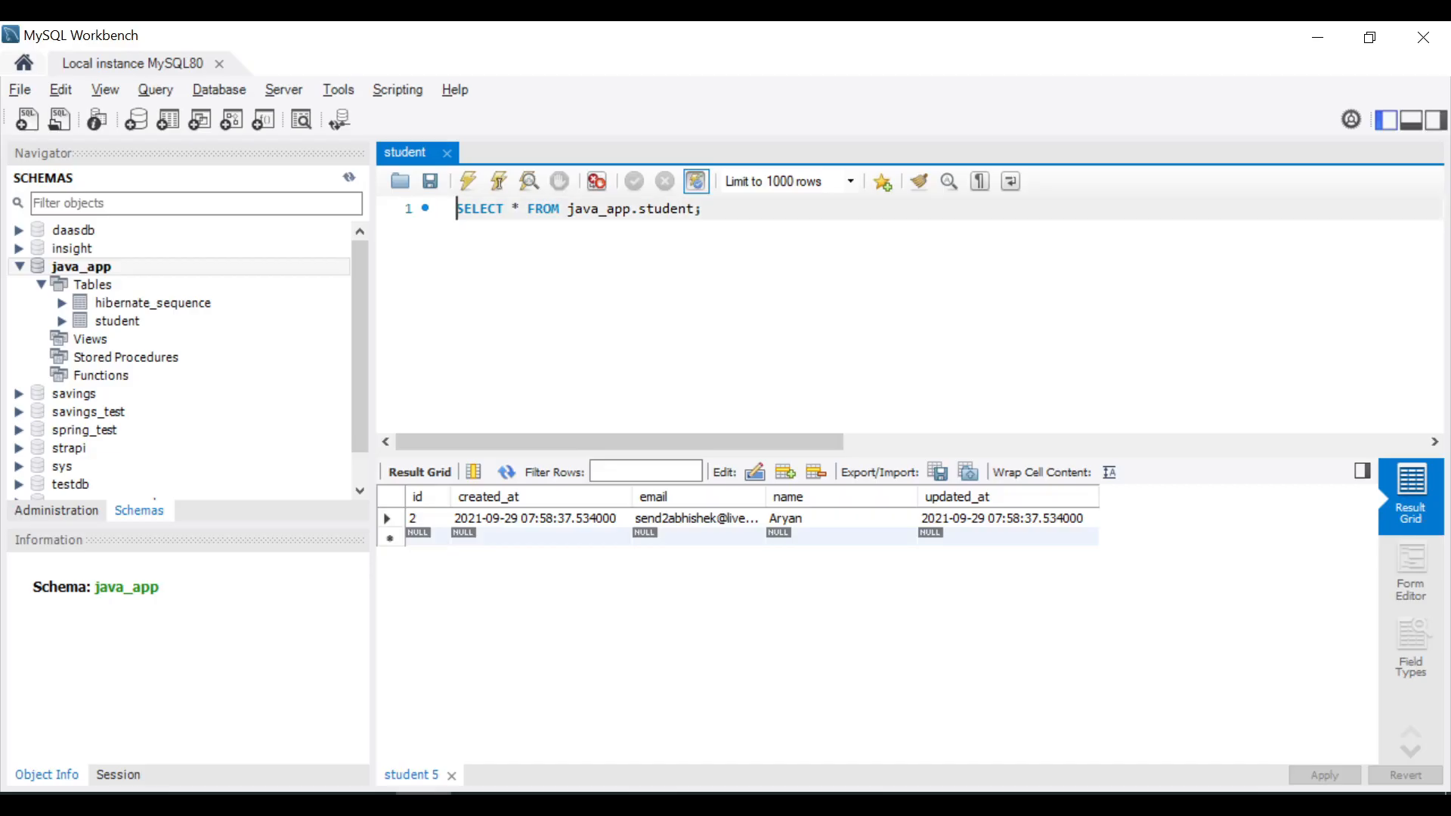
Step: Re-execute SELECT * FROM java_app.student to see the Aryan record
{"action": "left_click", "coordinate": [467, 179]}
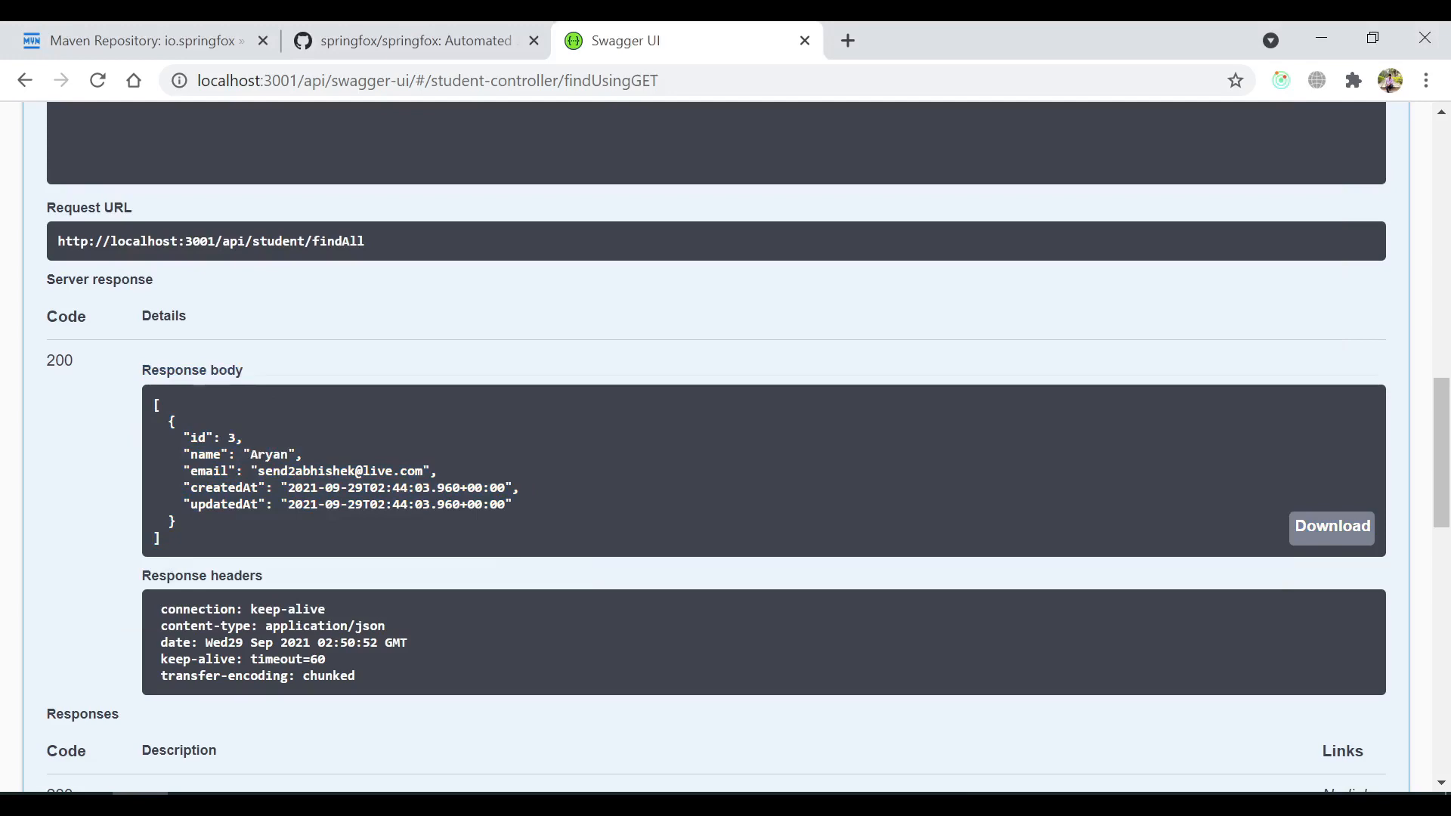
{"action": "scroll", "scroll_direction": "down", "scroll_amount": 3}
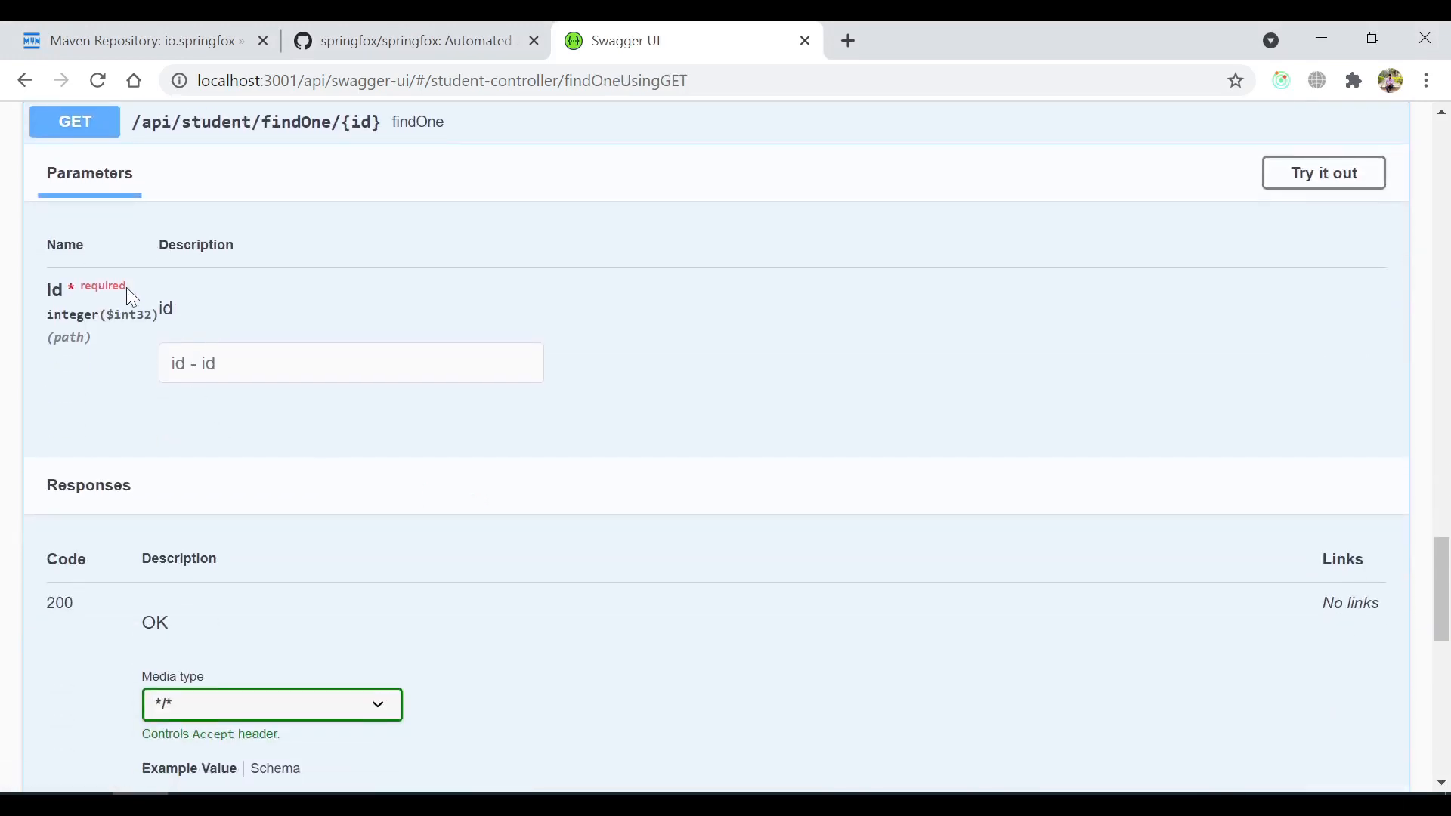
{"action": "mouse_move", "coordinate": [82, 298]}
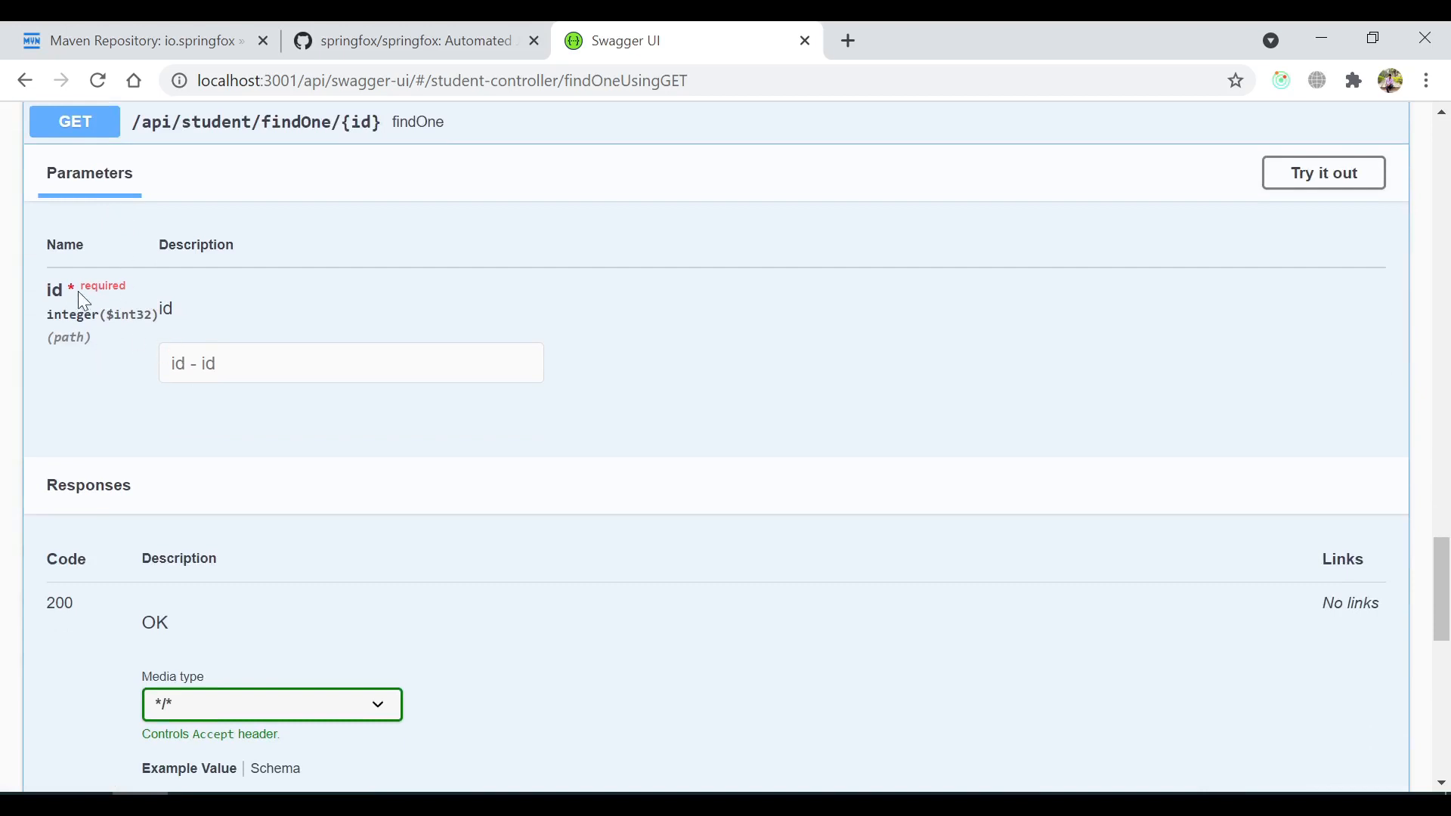
{"action": "mouse_move", "coordinate": [1324, 172]}
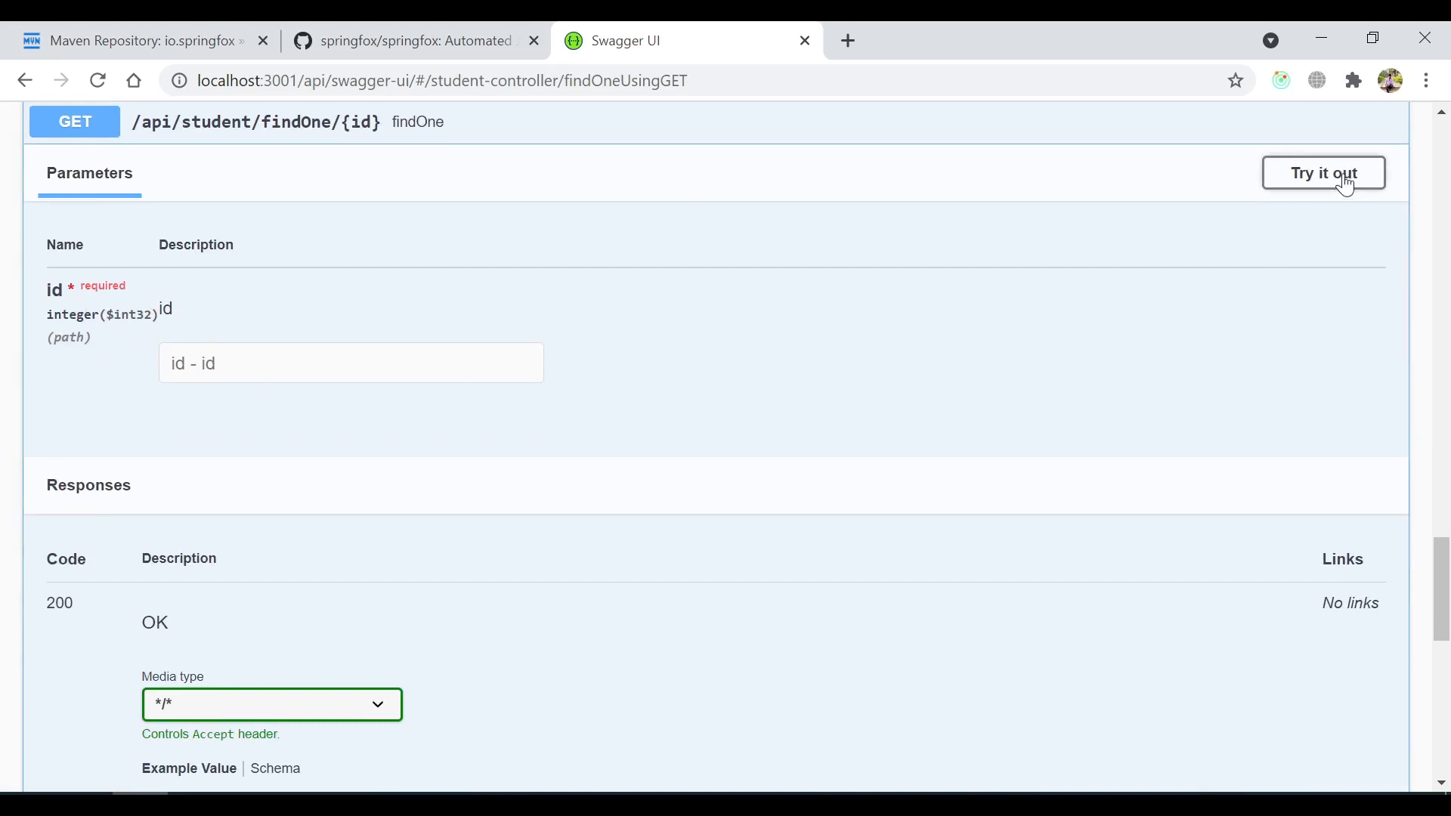
{"action": "left_click", "coordinate": [1322, 172]}
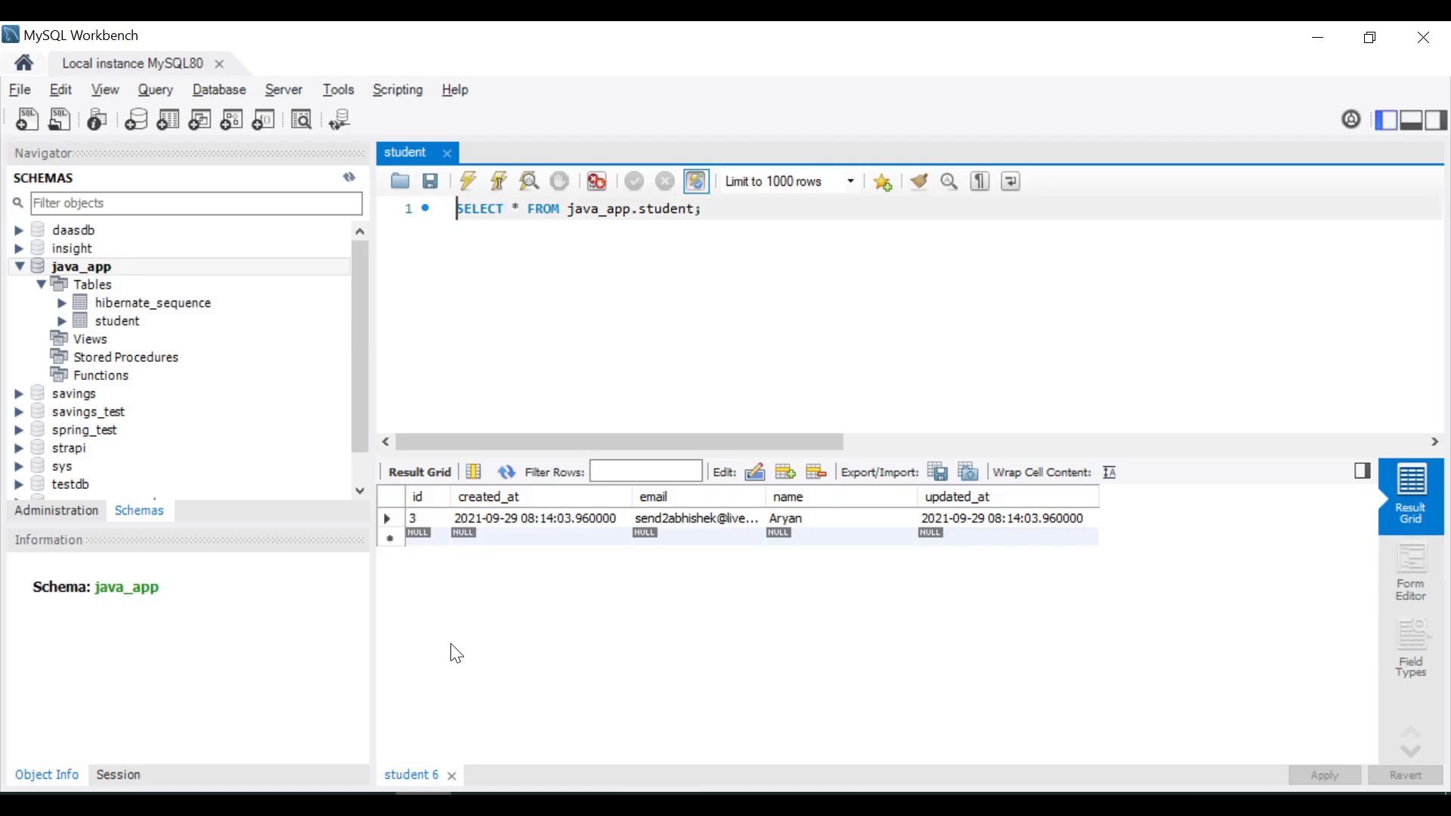
{"action": "mouse_move", "coordinate": [526, 583]}
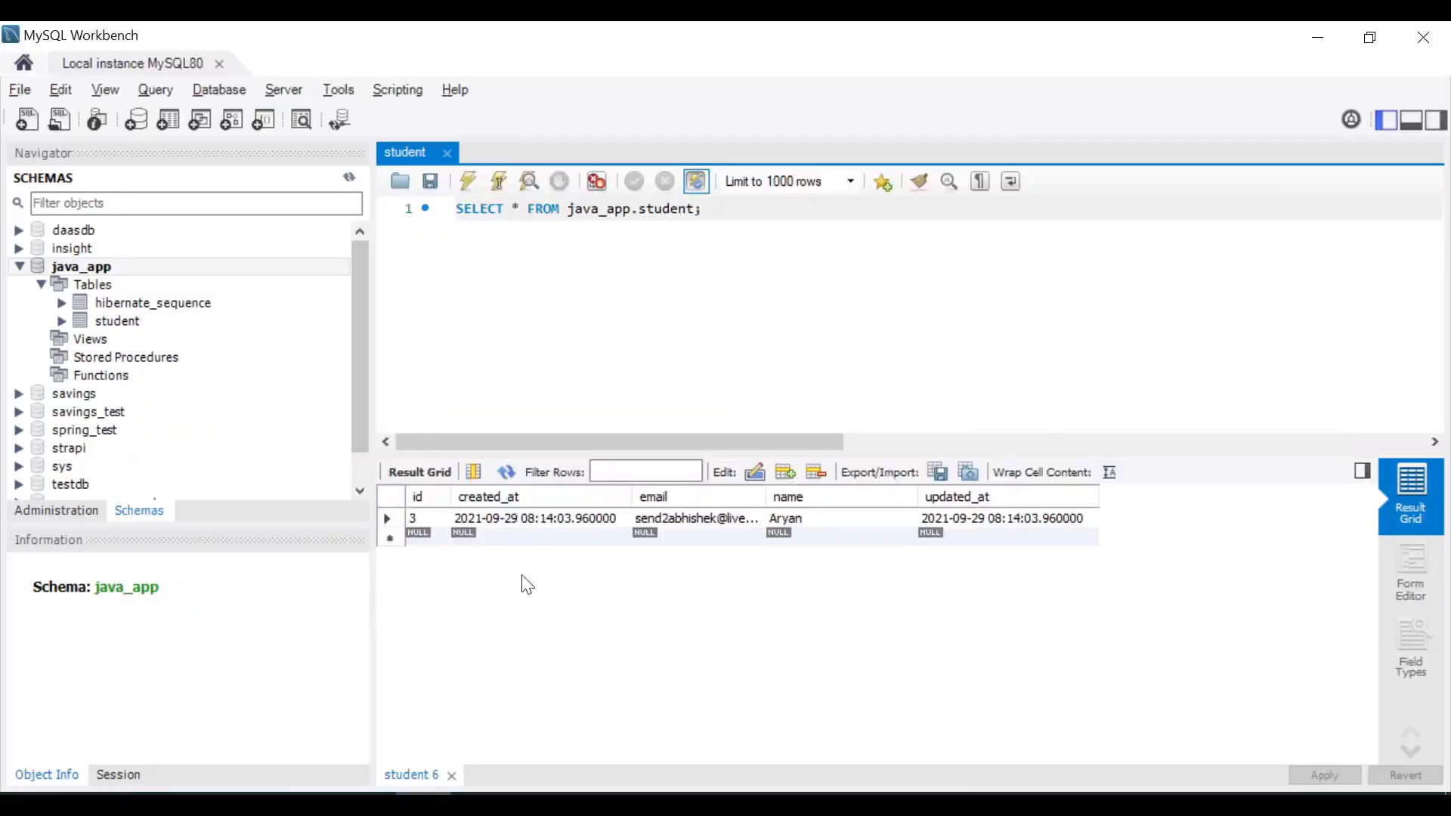
{"action": "left_click", "coordinate": [715, 455]}
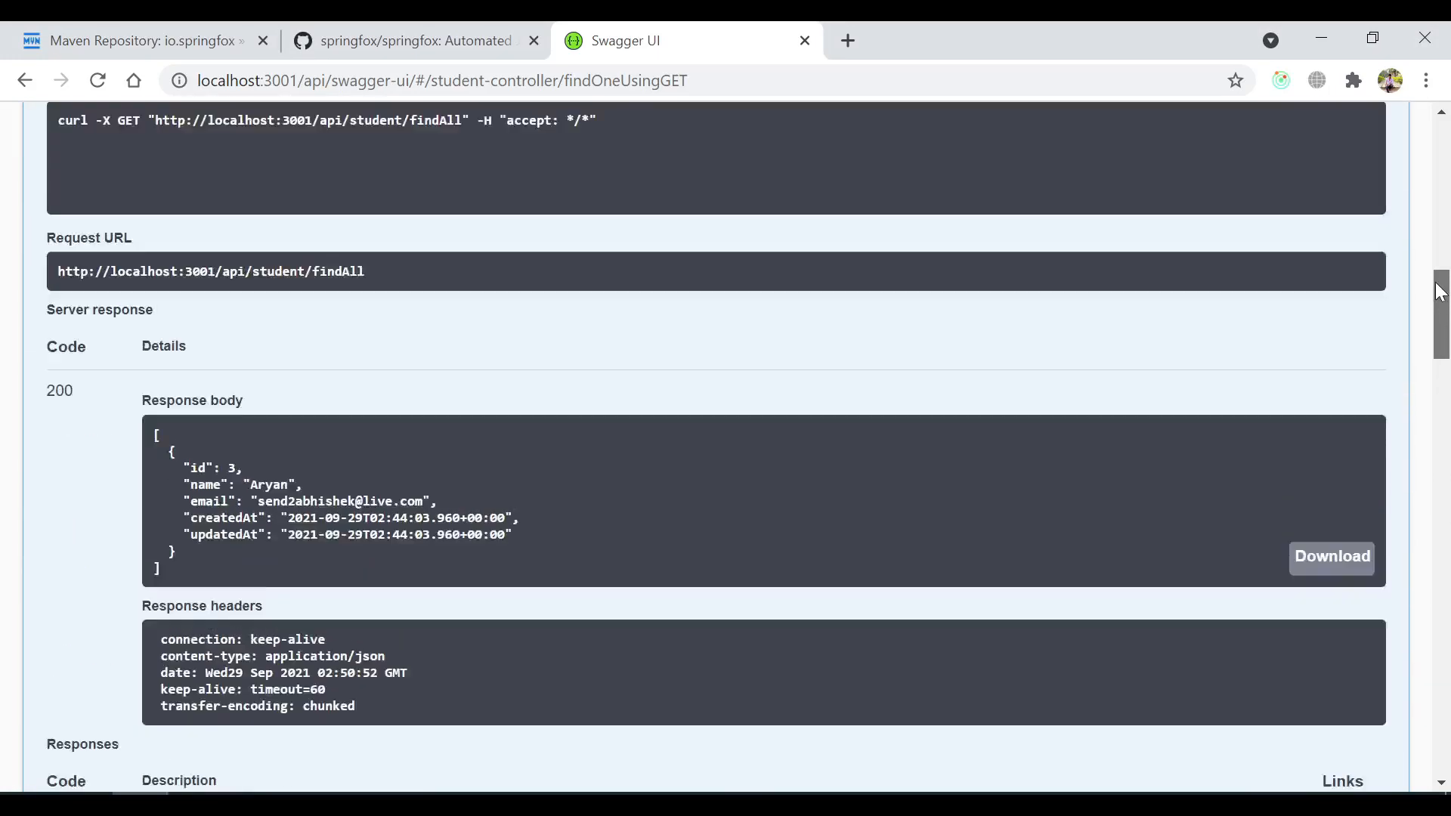
{"action": "scroll", "scroll_direction": "up", "scroll_amount": 3}
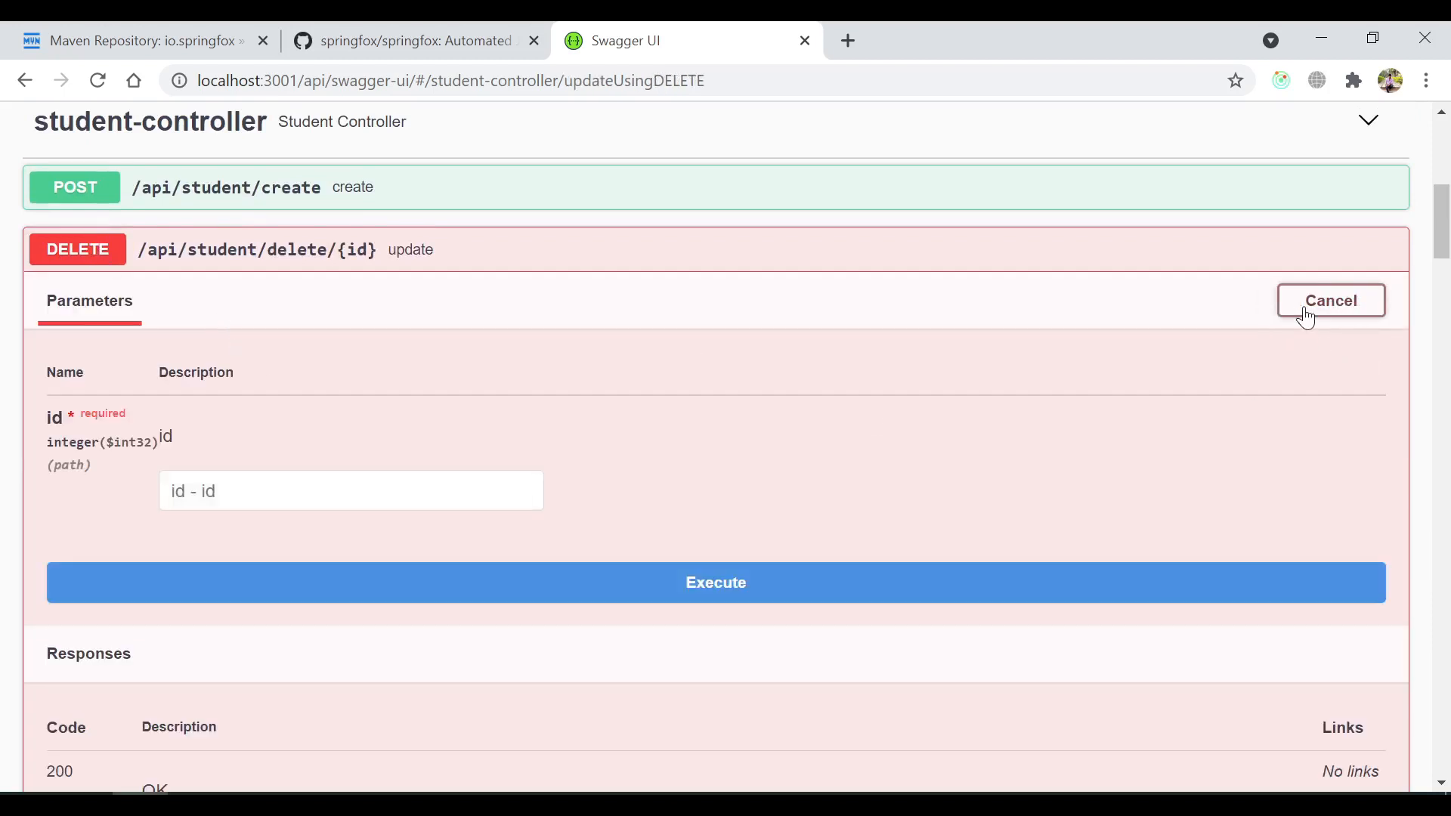
Step: Execute DELETE /api/student/delete/{id} with id 3, getting 202 'Student Deleted'
{"action": "type", "text": "3"}
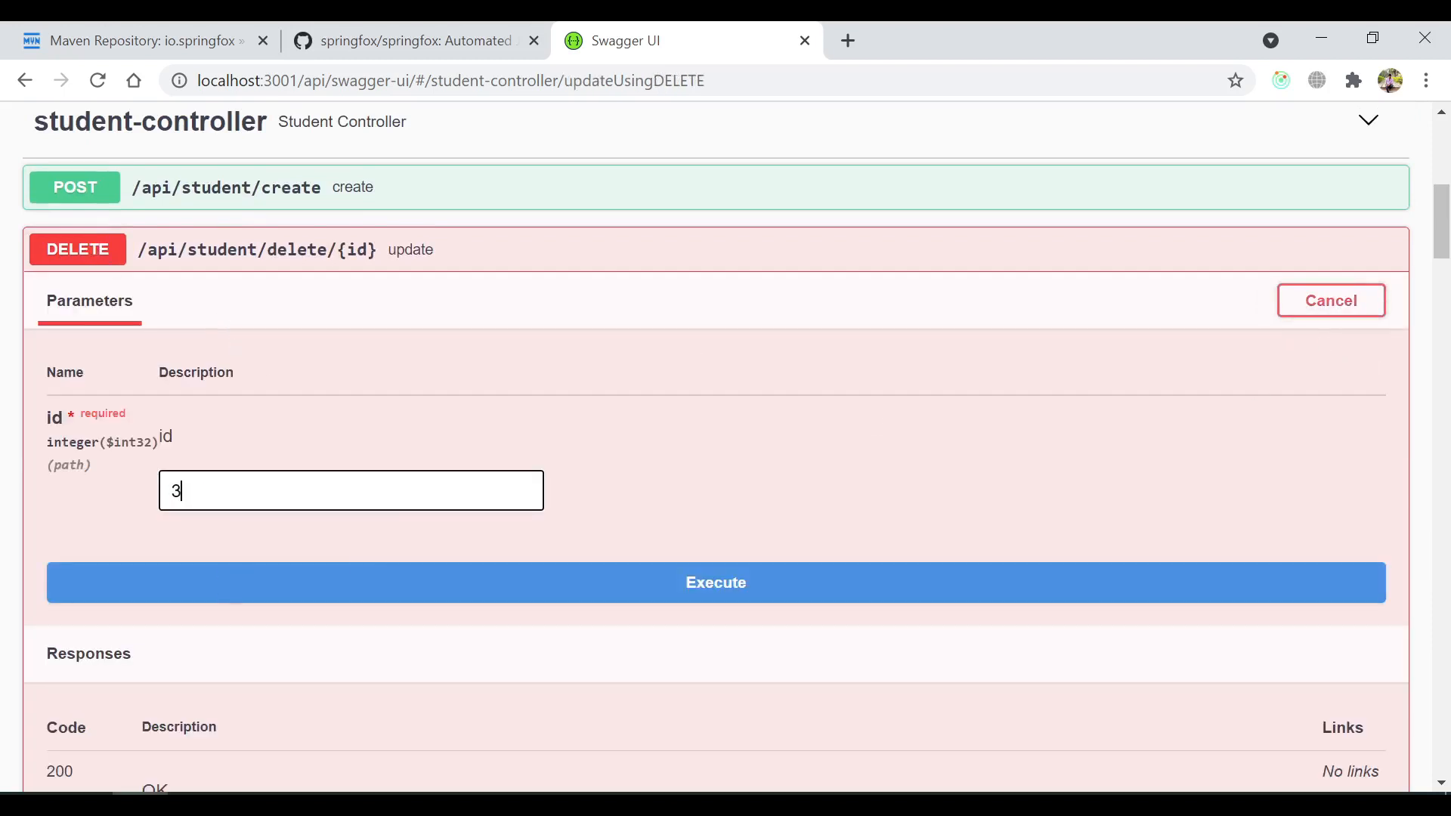
{"action": "left_click", "coordinate": [715, 582]}
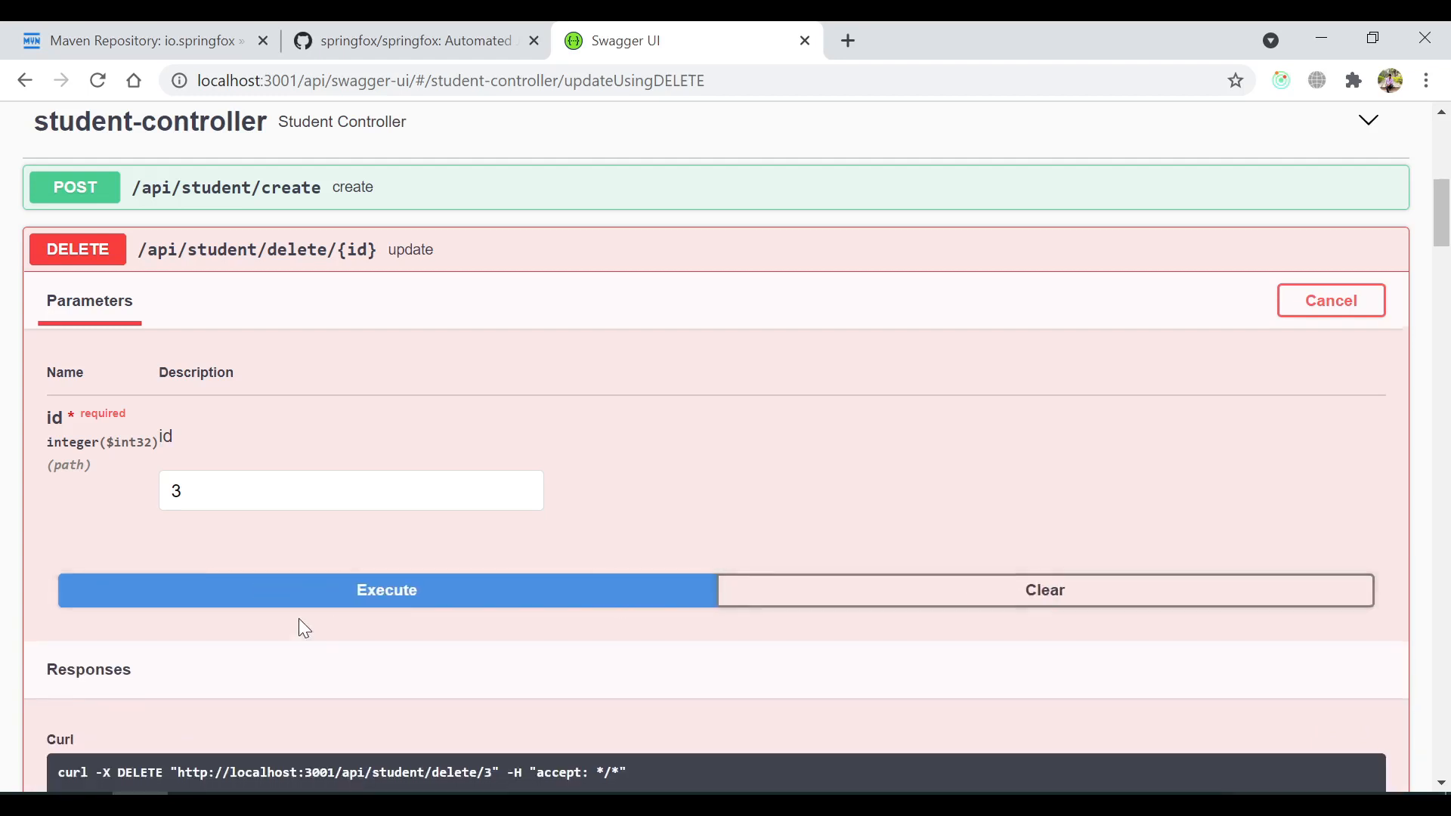
{"action": "left_click", "coordinate": [386, 590]}
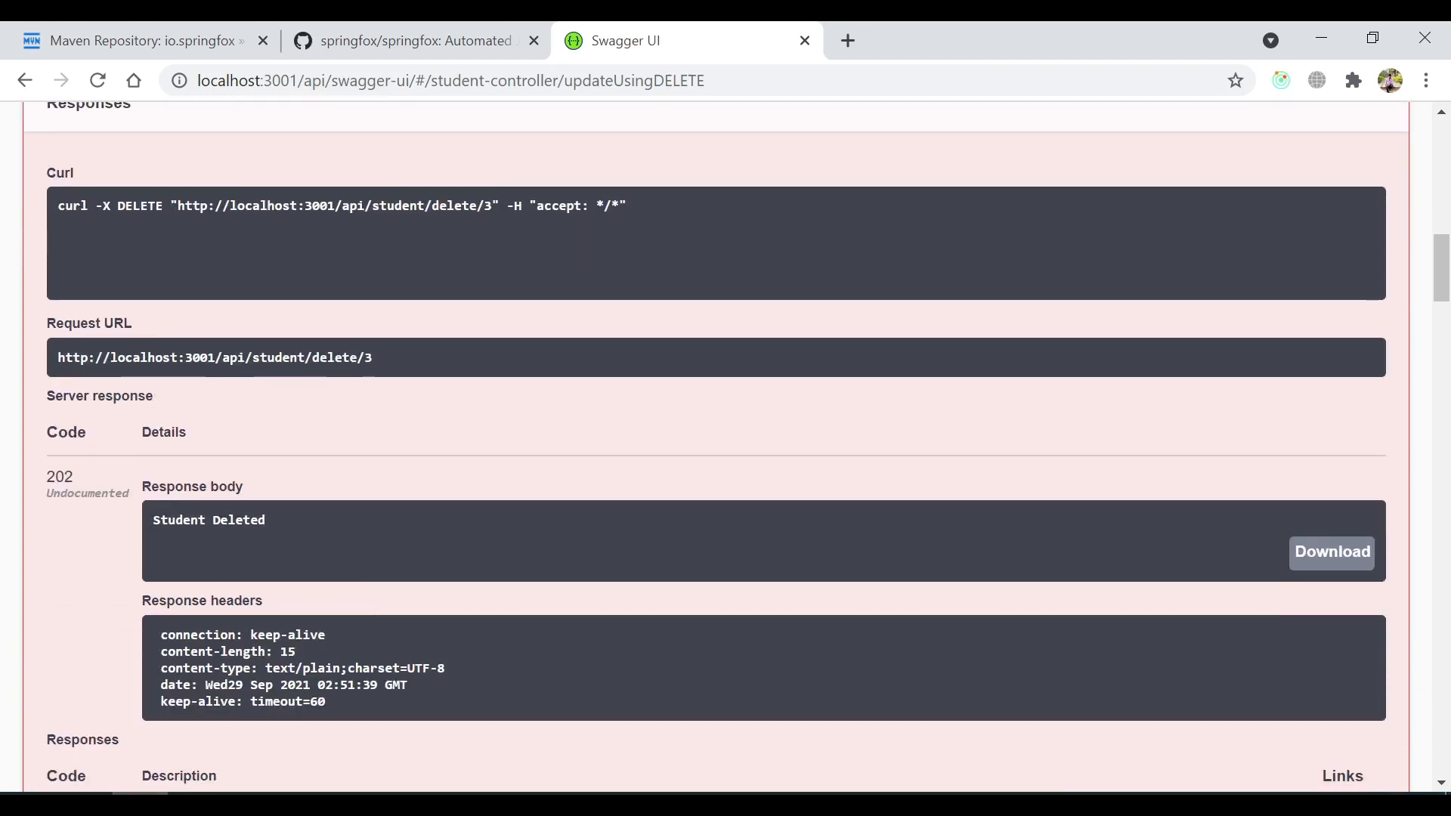
{"action": "double_click", "coordinate": [209, 518]}
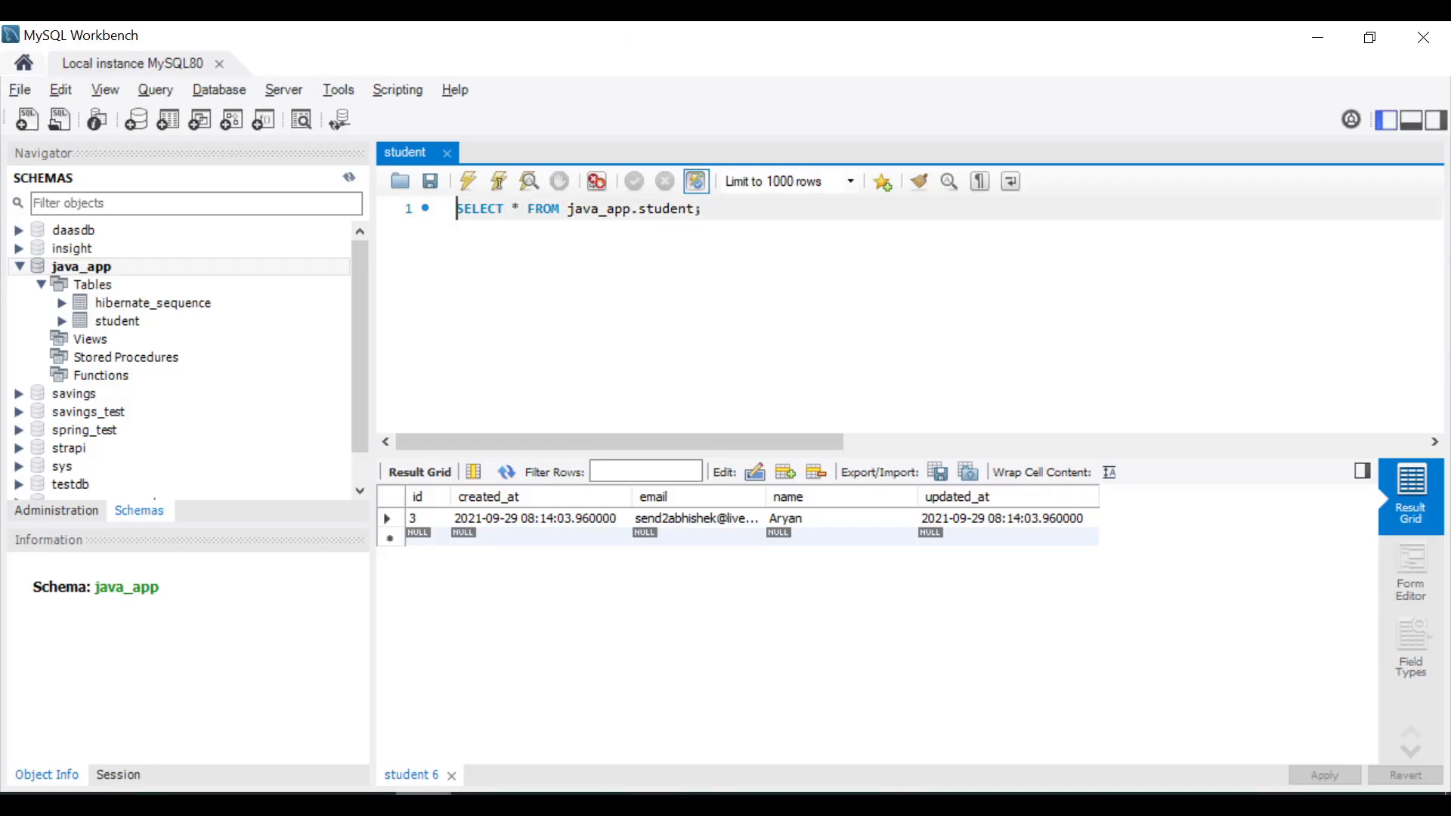
Step: Rerun SELECT * FROM java_app.student to confirm the table is now empty
{"action": "left_click", "coordinate": [469, 182]}
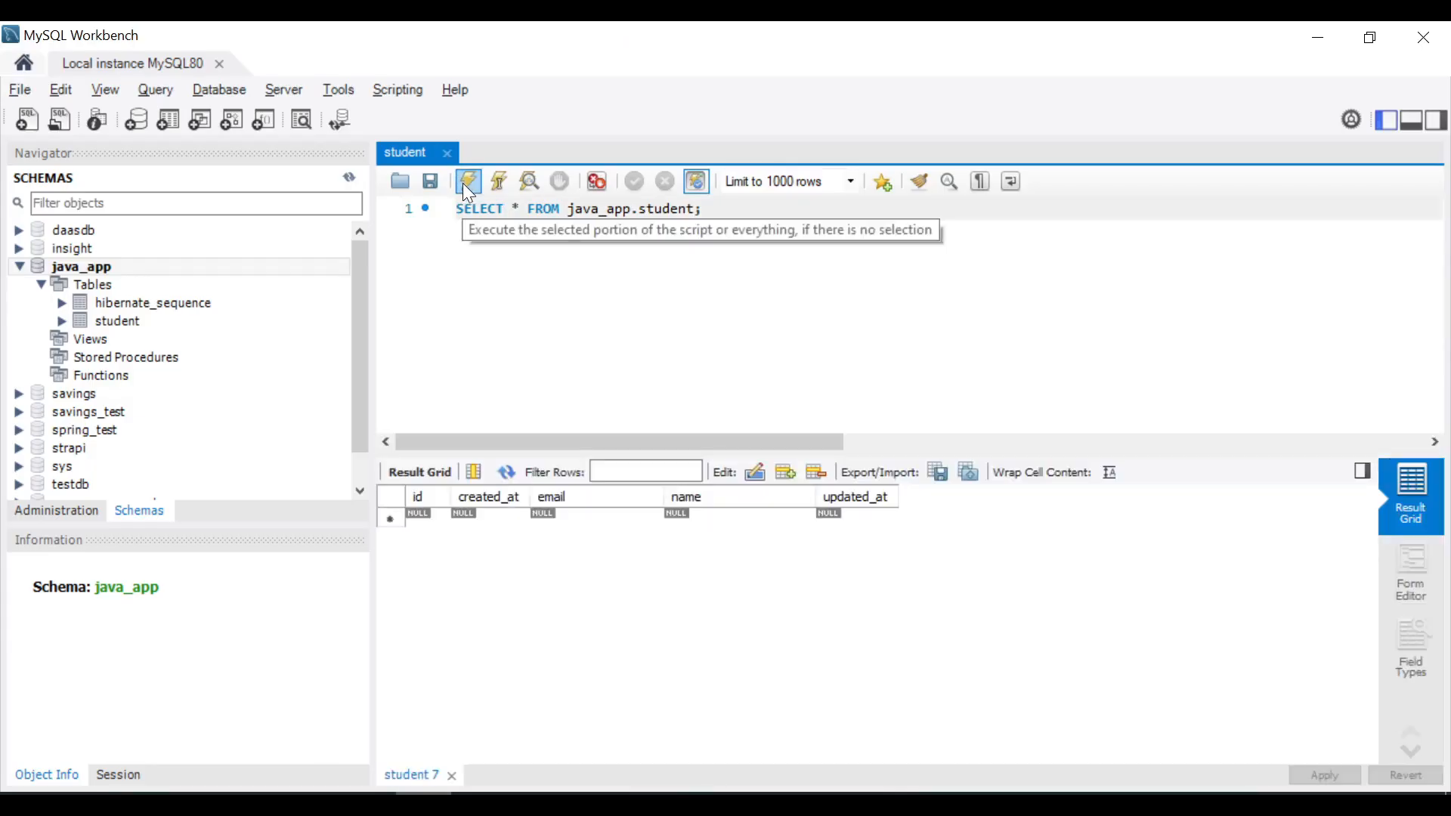
{"action": "mouse_move", "coordinate": [519, 620]}
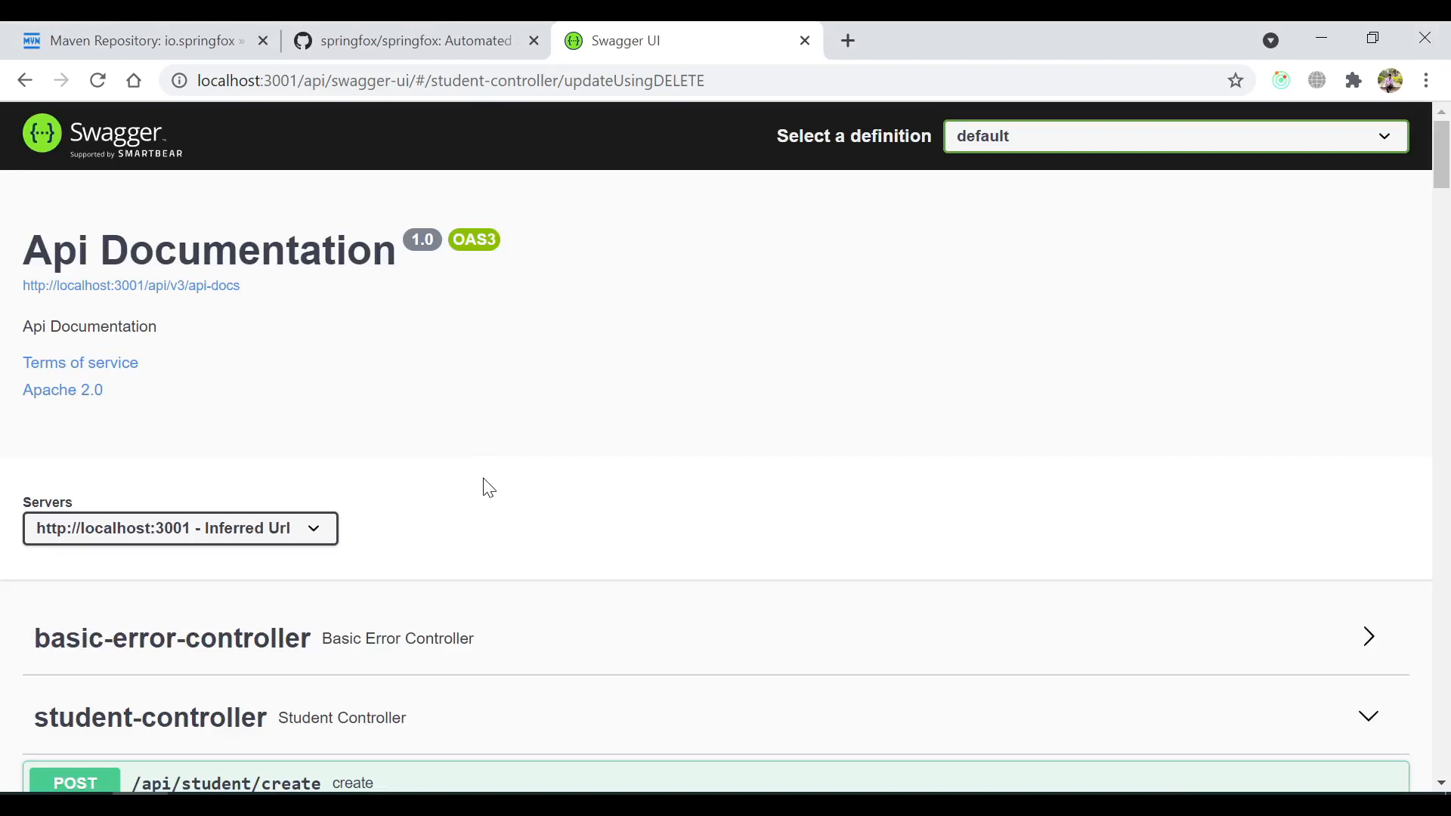
{"action": "left_click", "coordinate": [449, 80]}
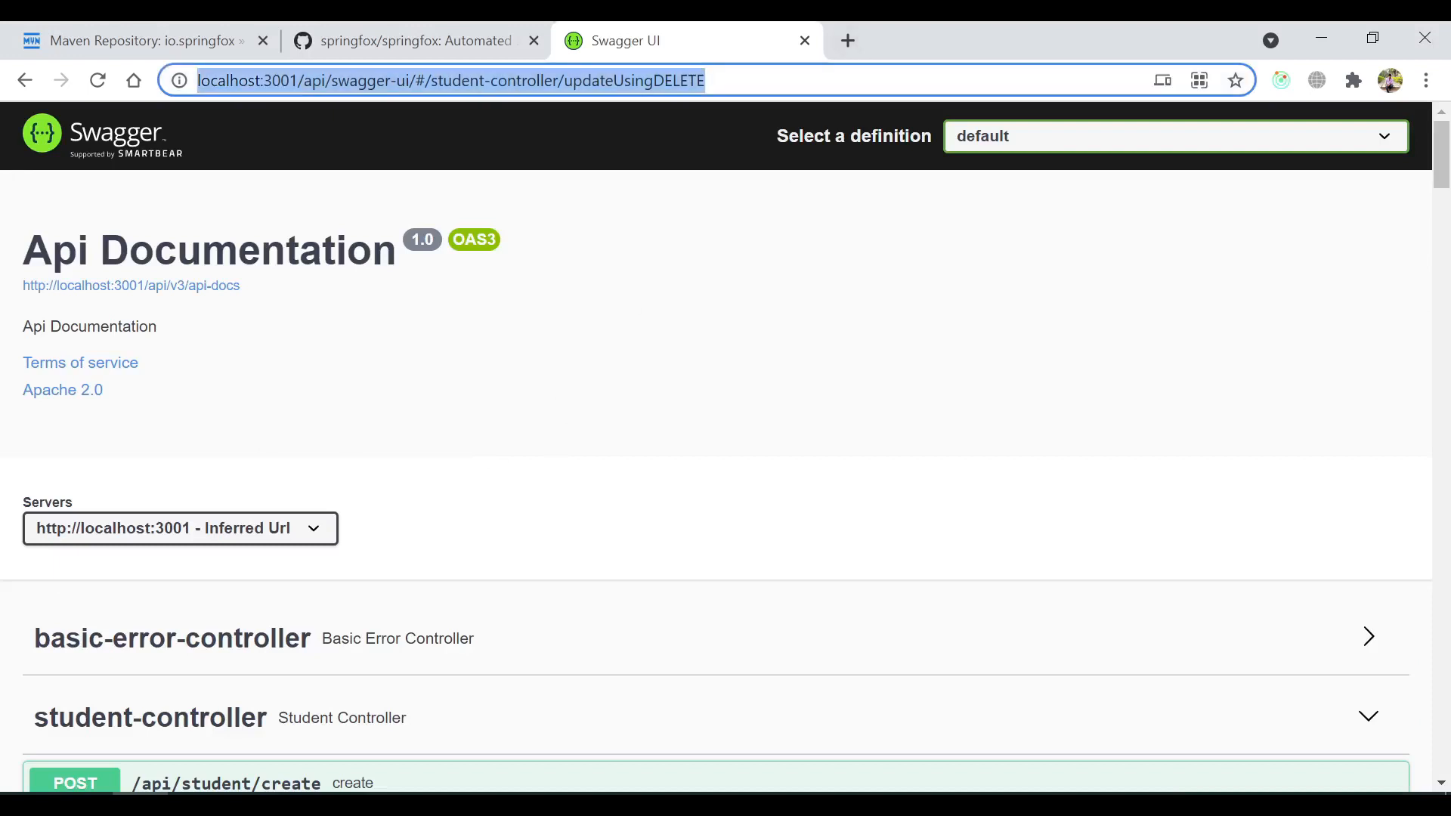
{"action": "mouse_move", "coordinate": [772, 443]}
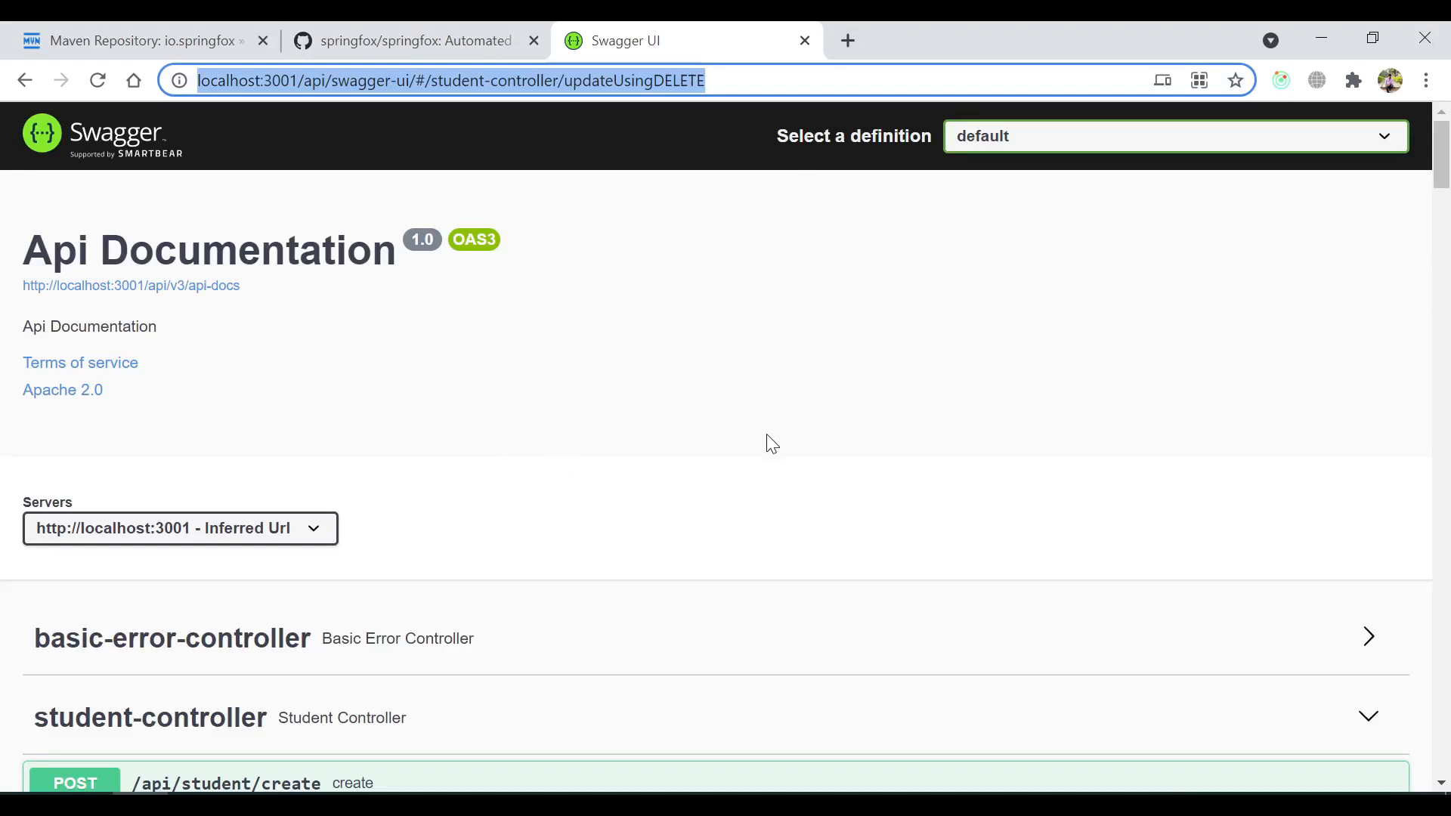
{"action": "scroll", "scroll_direction": "down", "scroll_amount": 3}
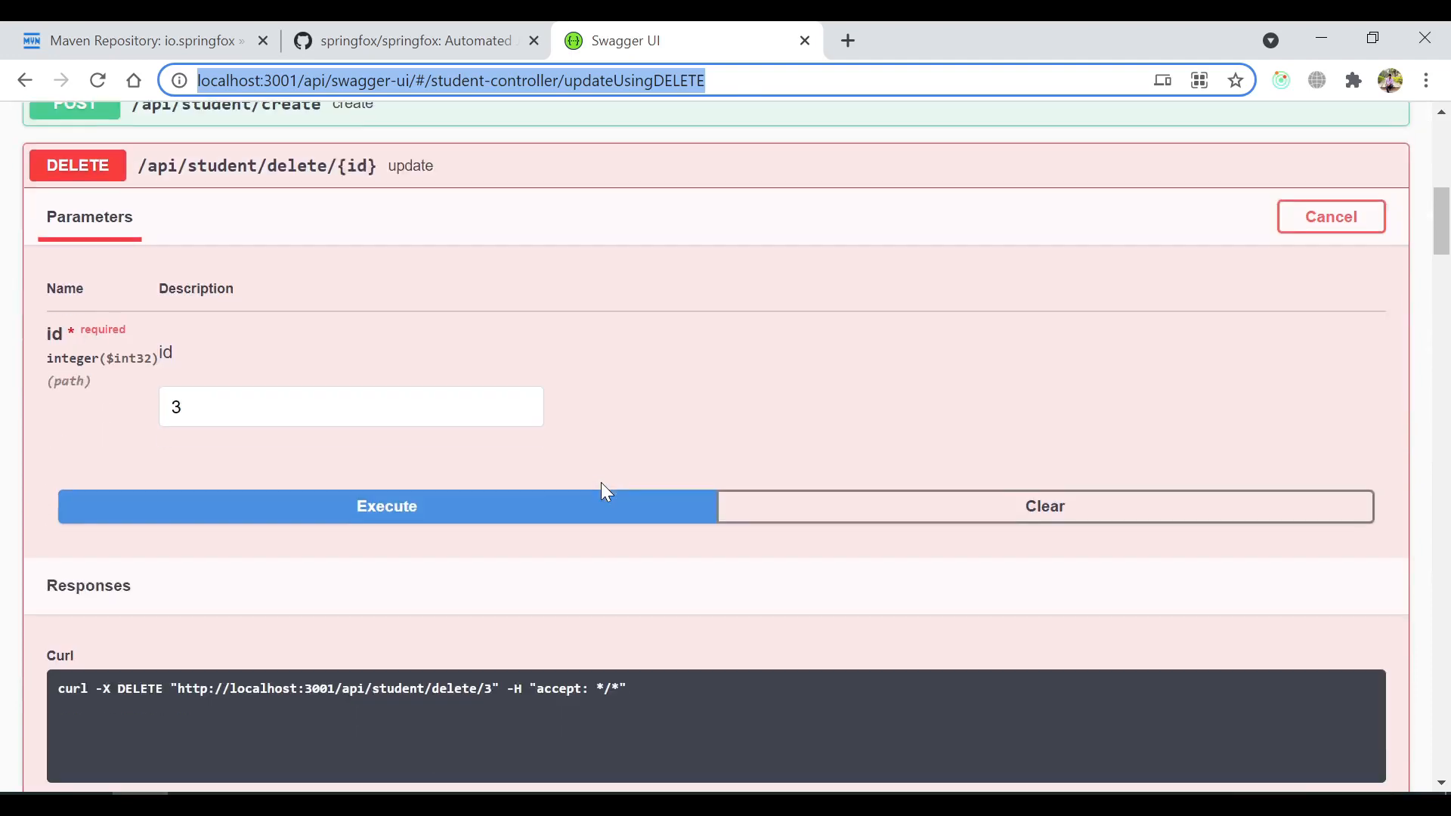
{"action": "mouse_move", "coordinate": [726, 426]}
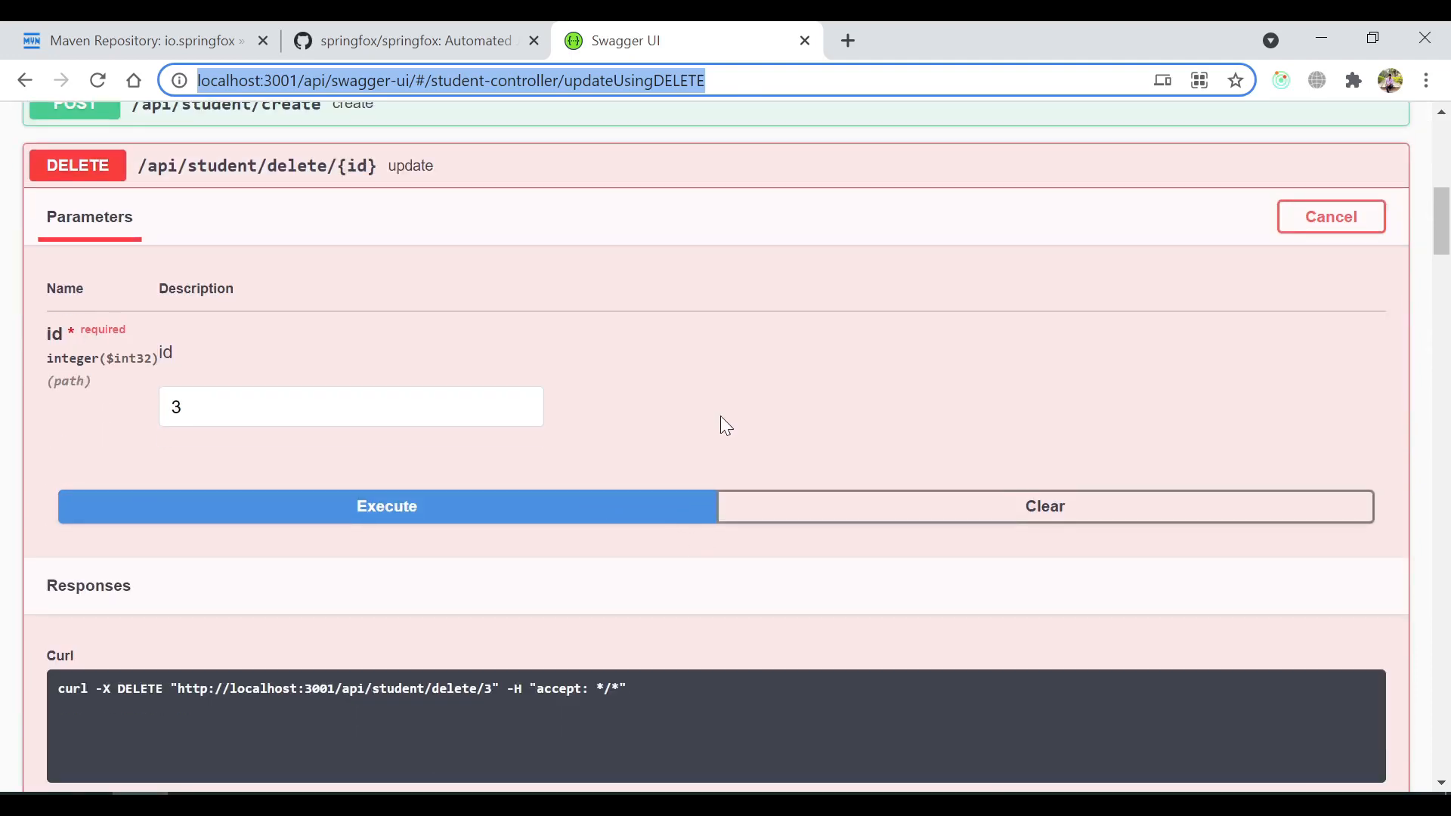
{"action": "scroll", "scroll_direction": "up", "scroll_amount": 3}
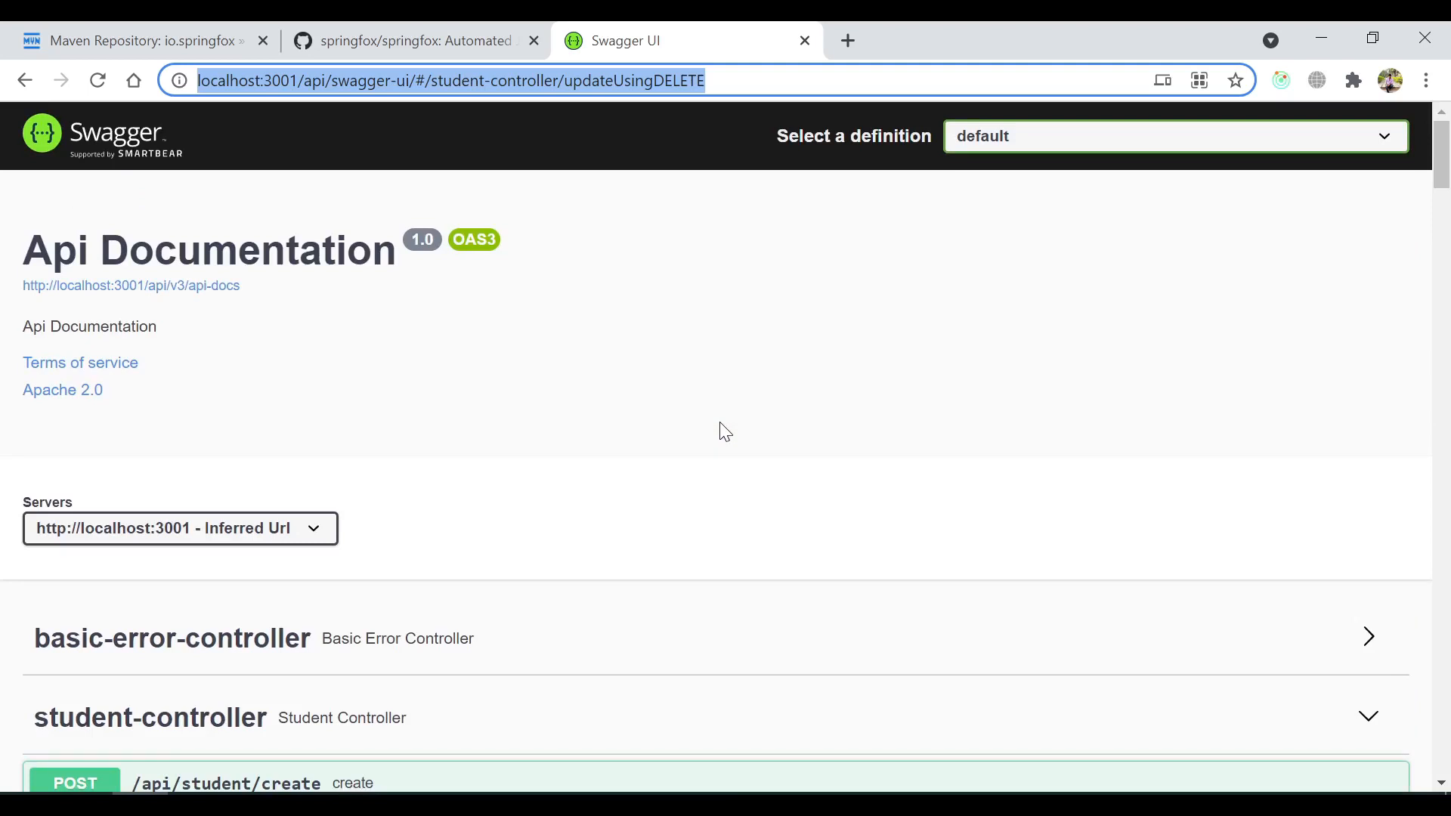
{"action": "mouse_move", "coordinate": [512, 456]}
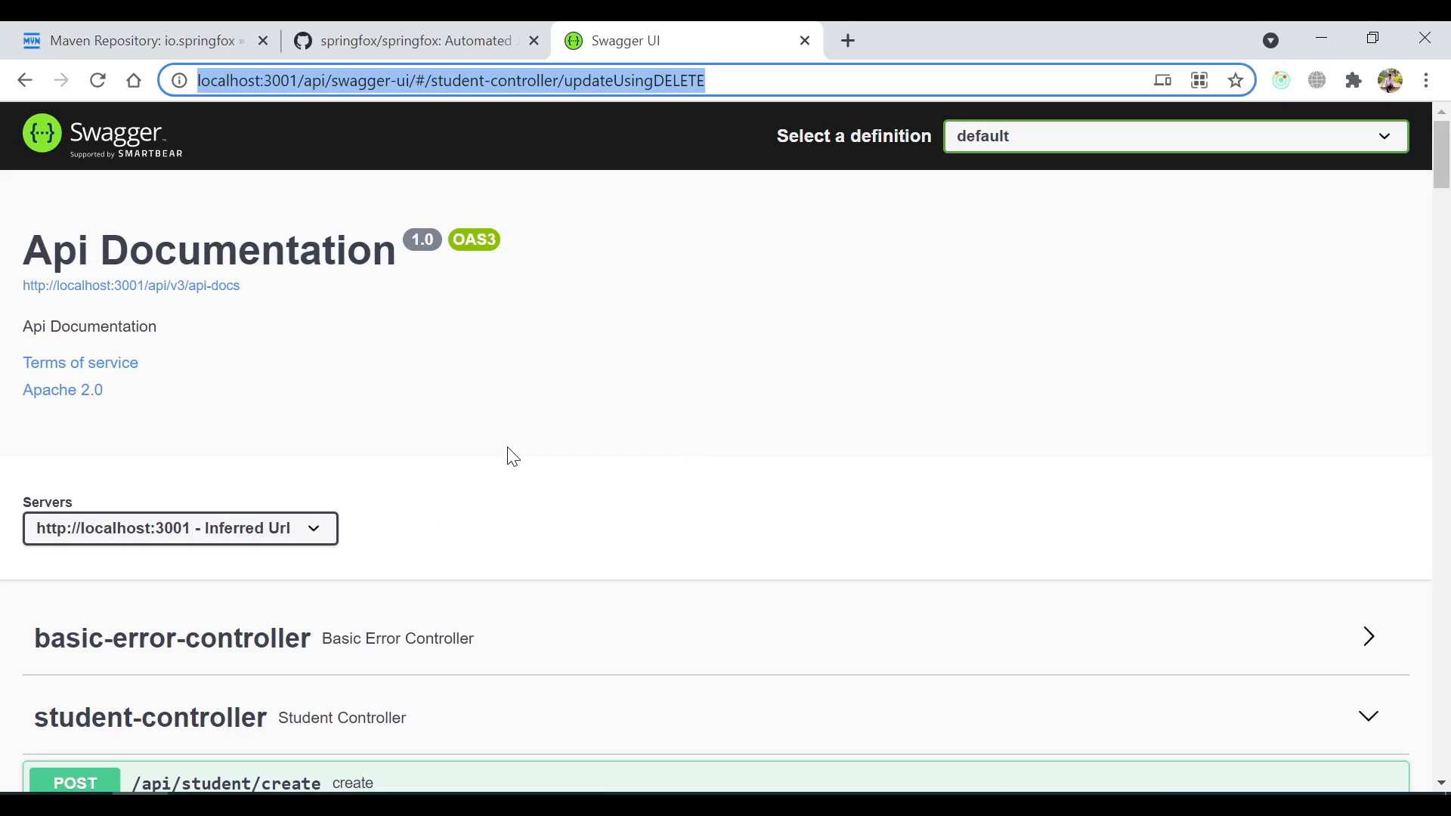
{"action": "mouse_move", "coordinate": [532, 455]}
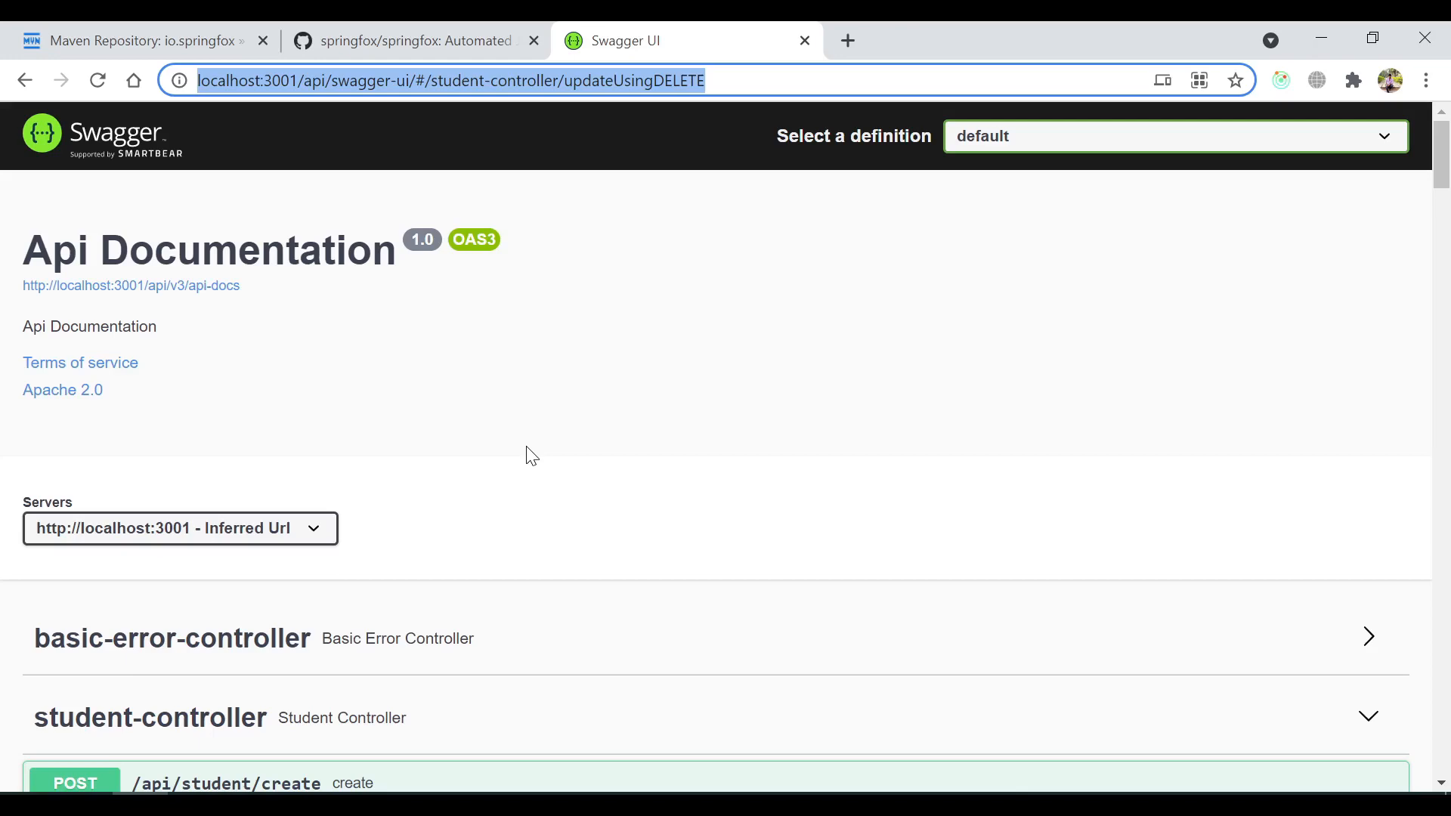
{"action": "scroll", "scroll_direction": "down", "scroll_amount": 3}
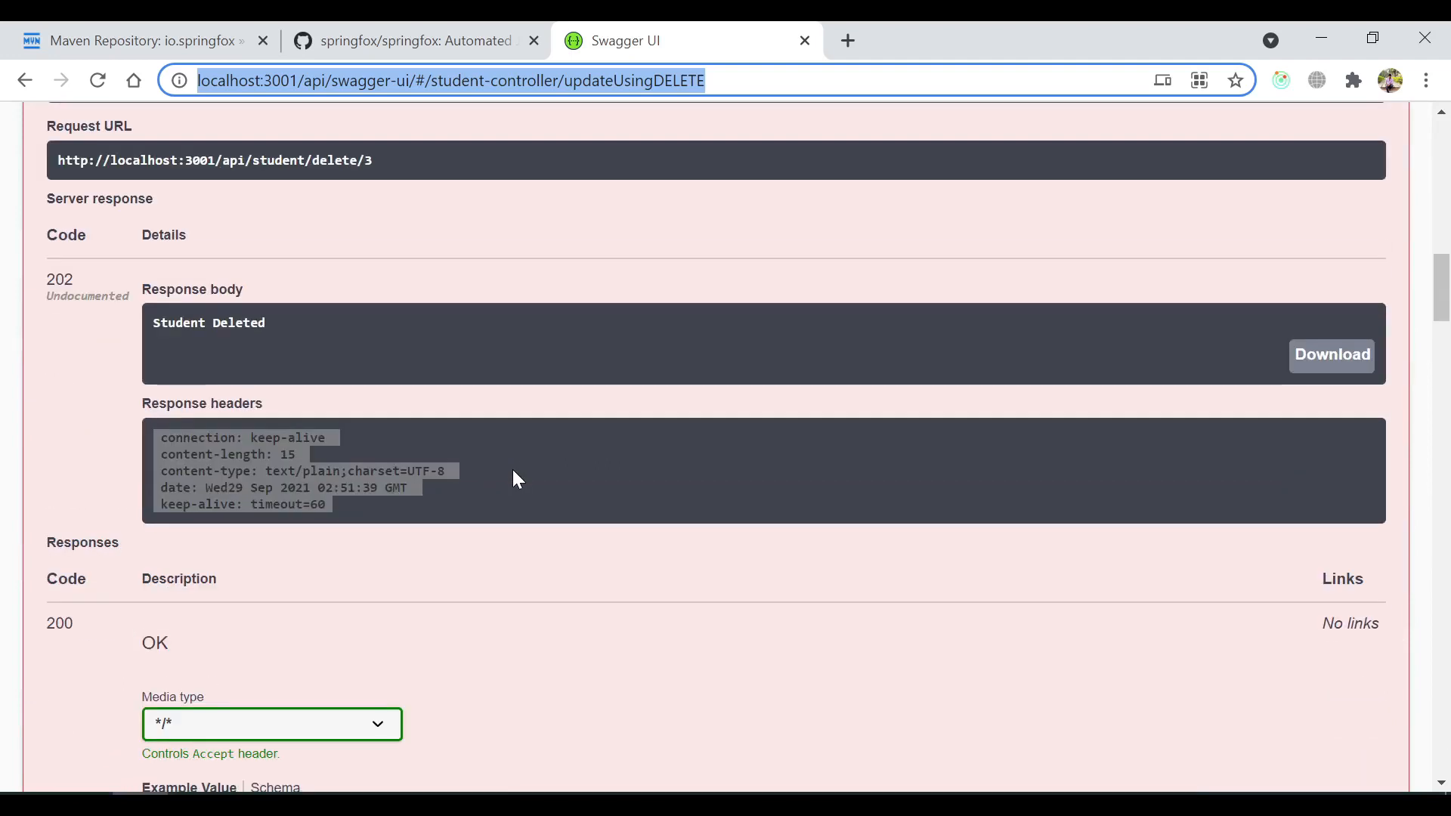
{"action": "mouse_move", "coordinate": [574, 668]}
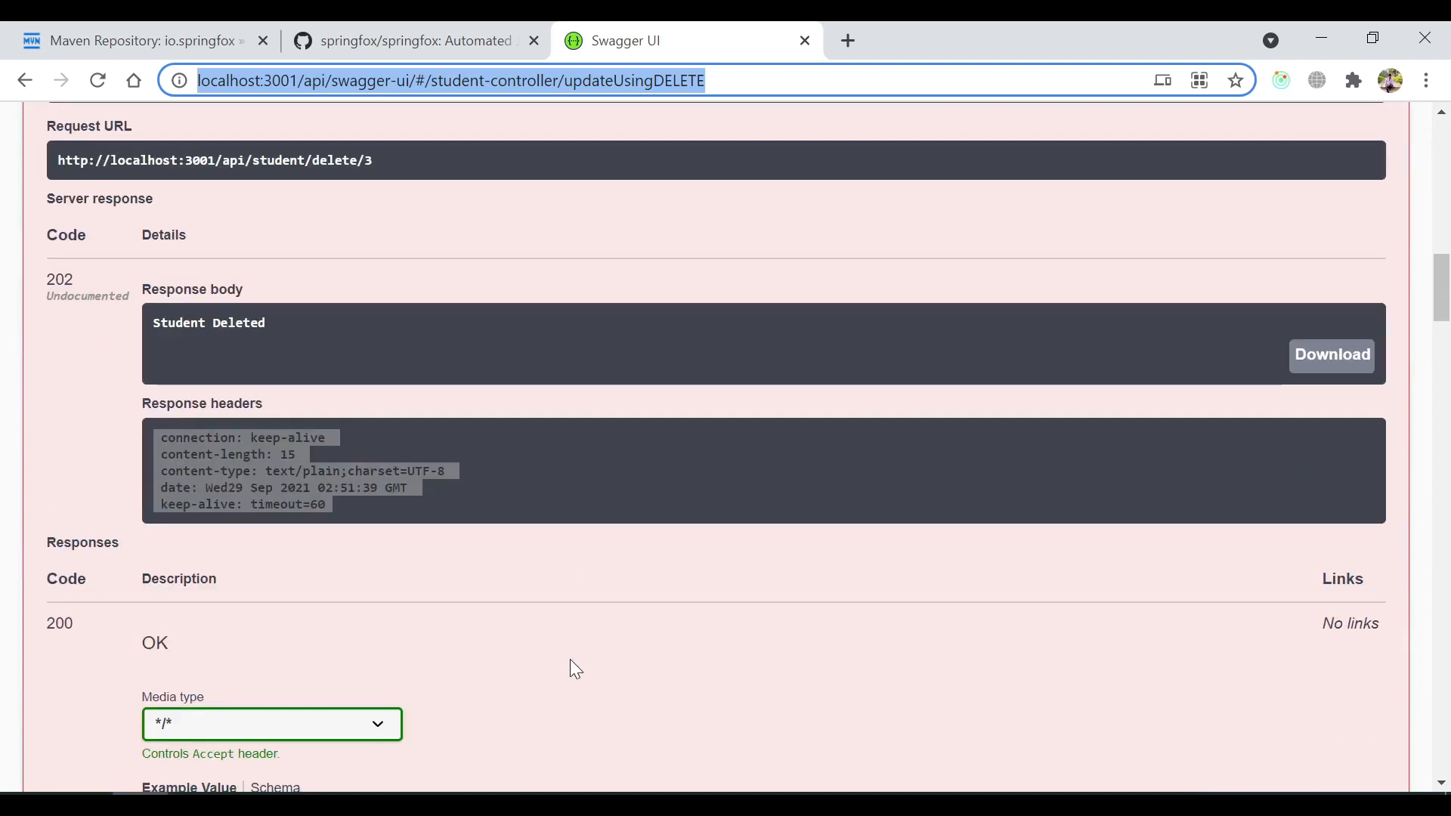